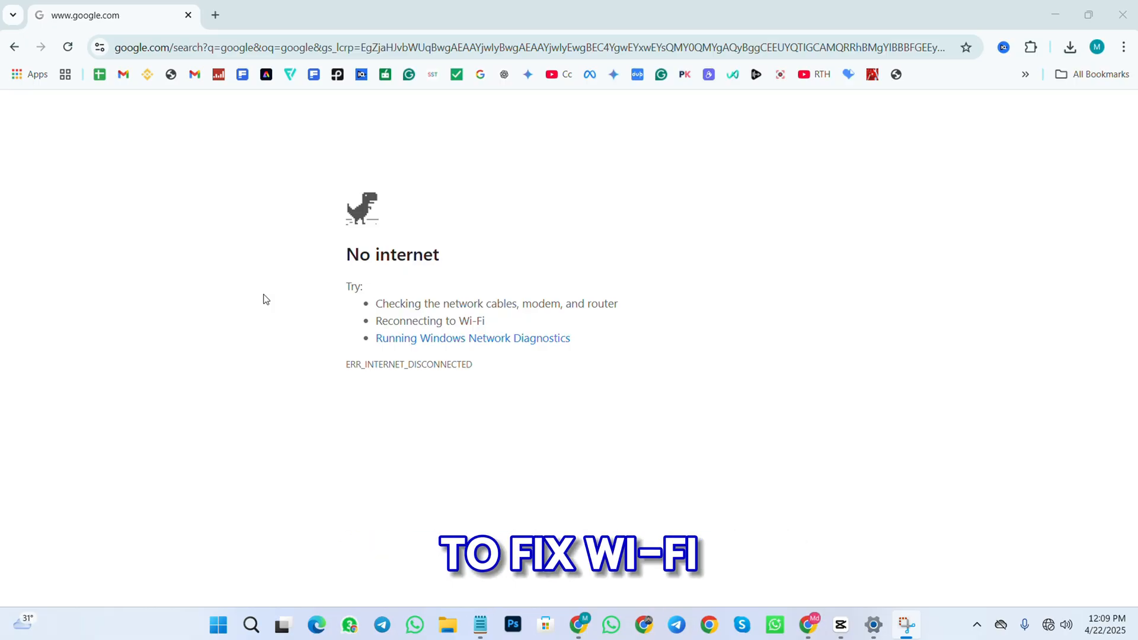
mouse_move(303, 320)
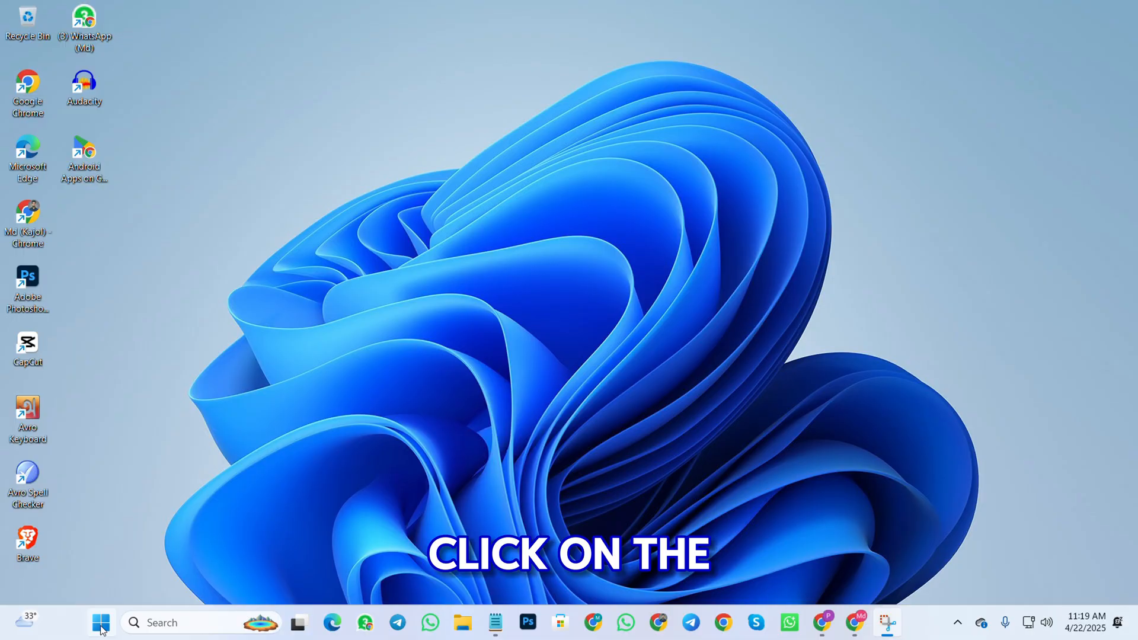
Find Network Connections via search, disable the Ethernet adapter, then re-enable it.
click(100, 622)
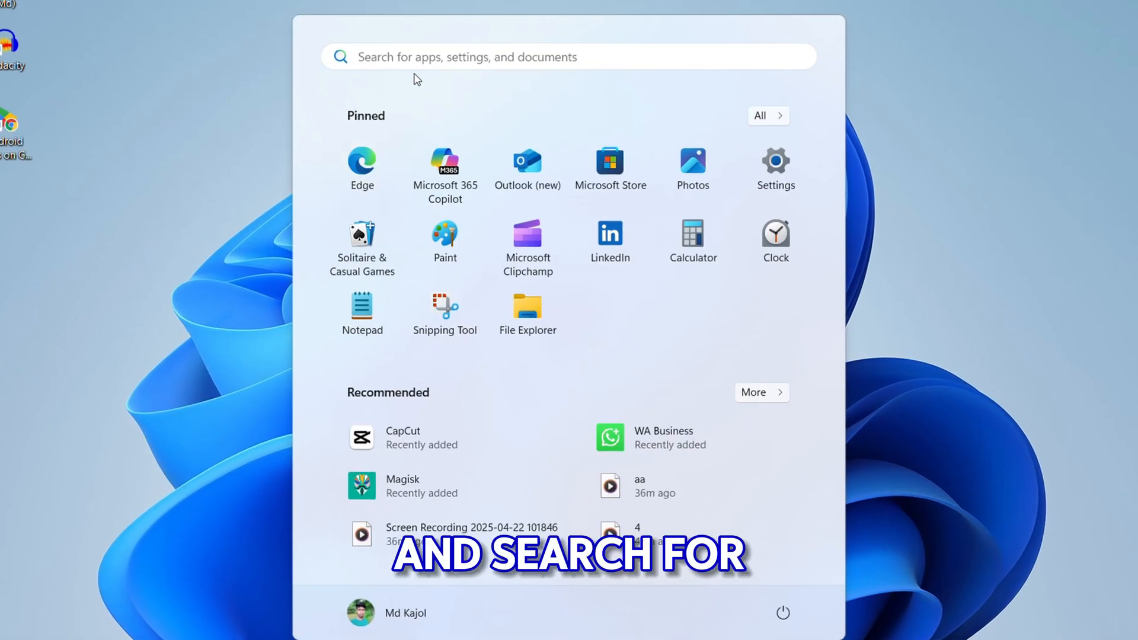
text(view)
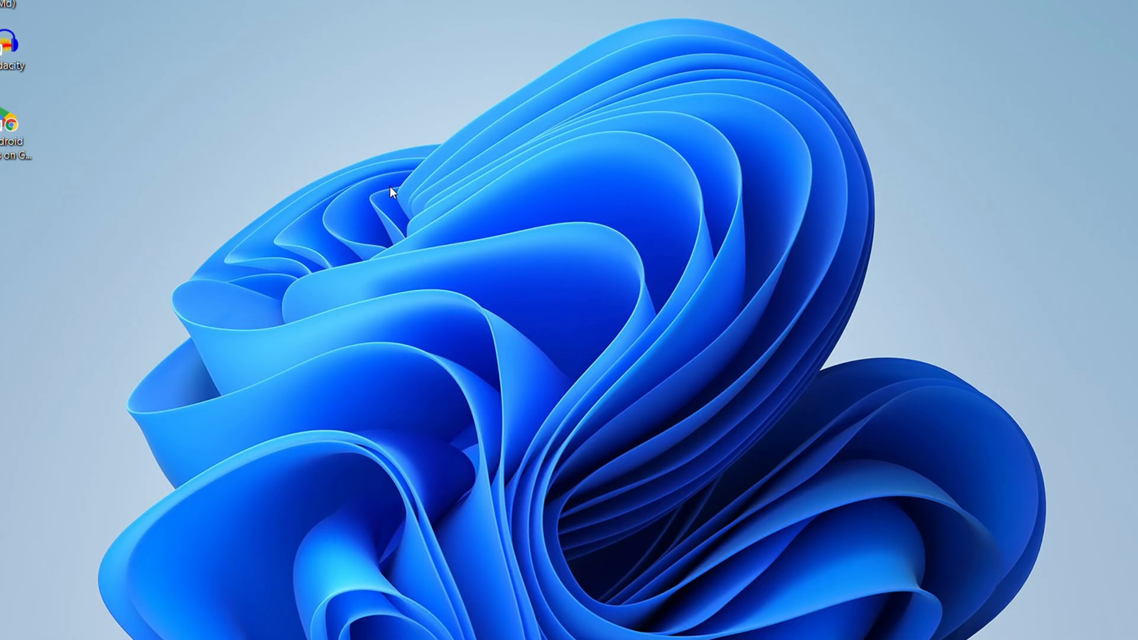
right_click(405, 172)
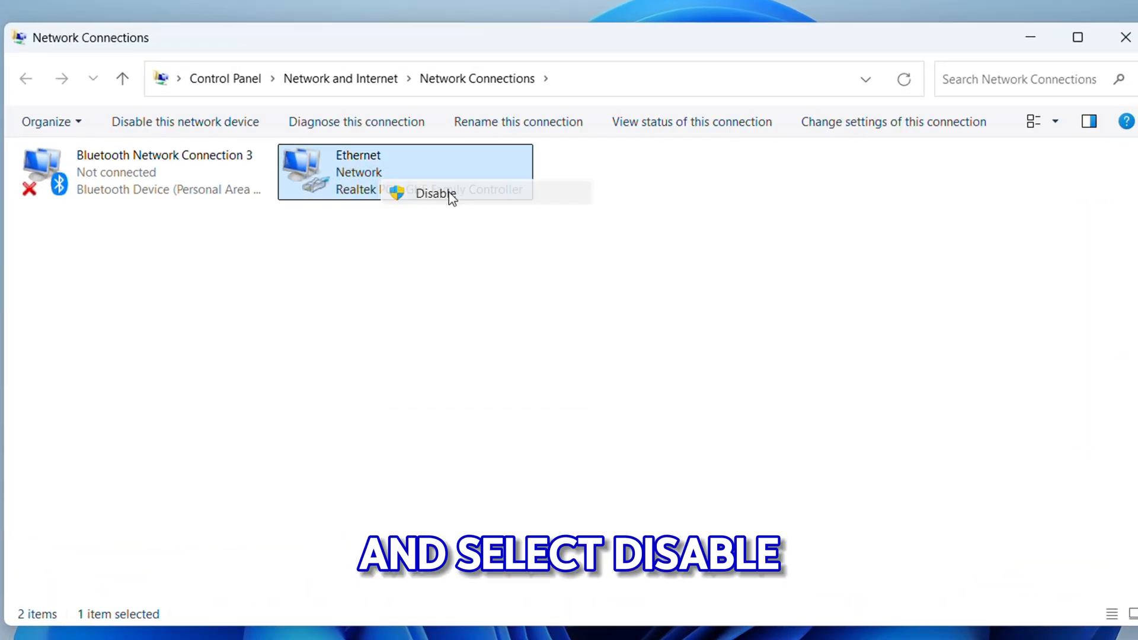
click(436, 193)
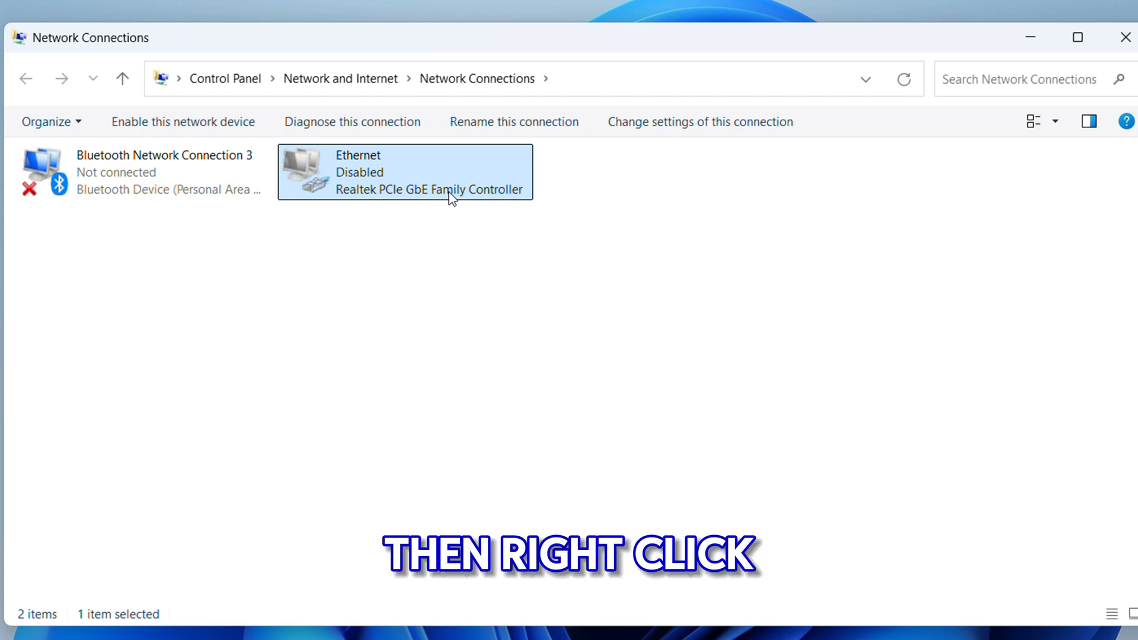
right_click(450, 196)
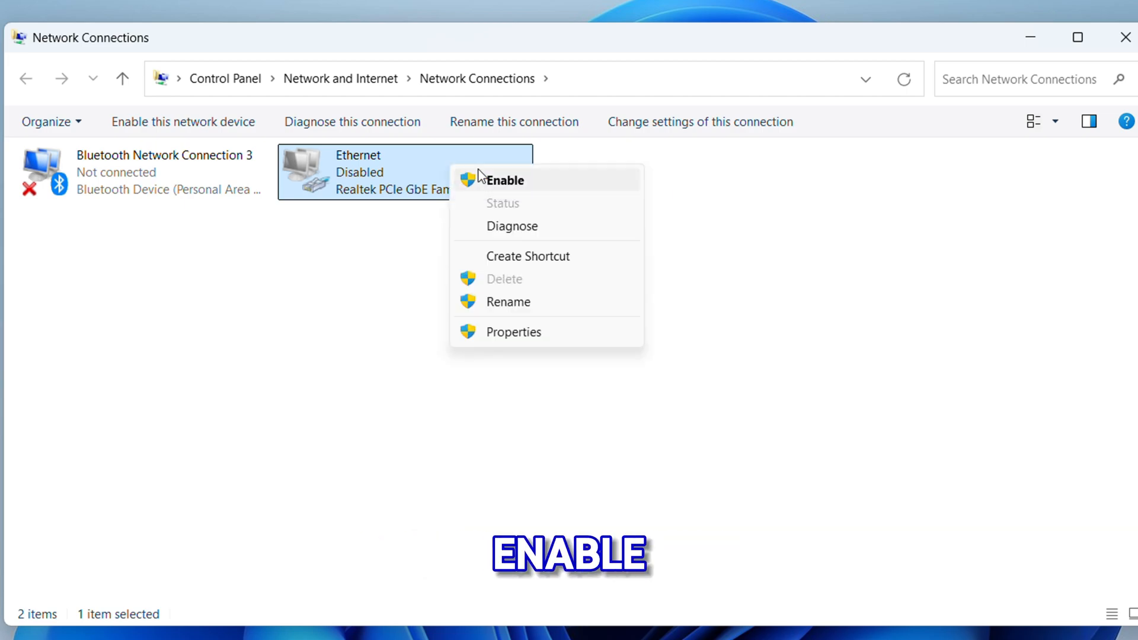
click(506, 180)
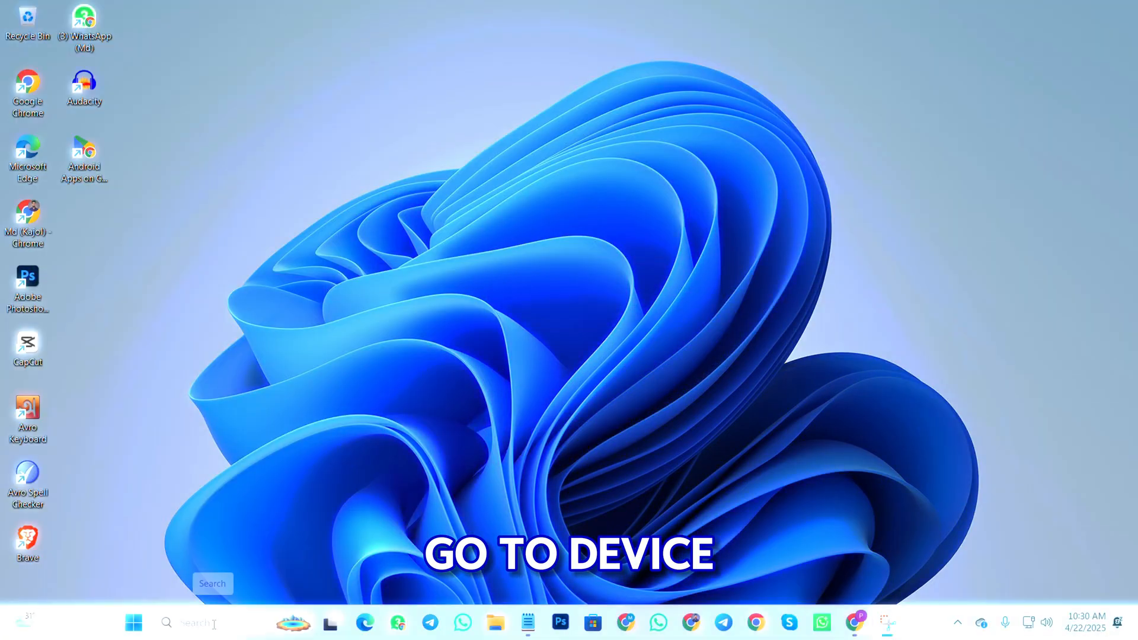
Open Device Manager from search and expand Network adapters.
text(de)
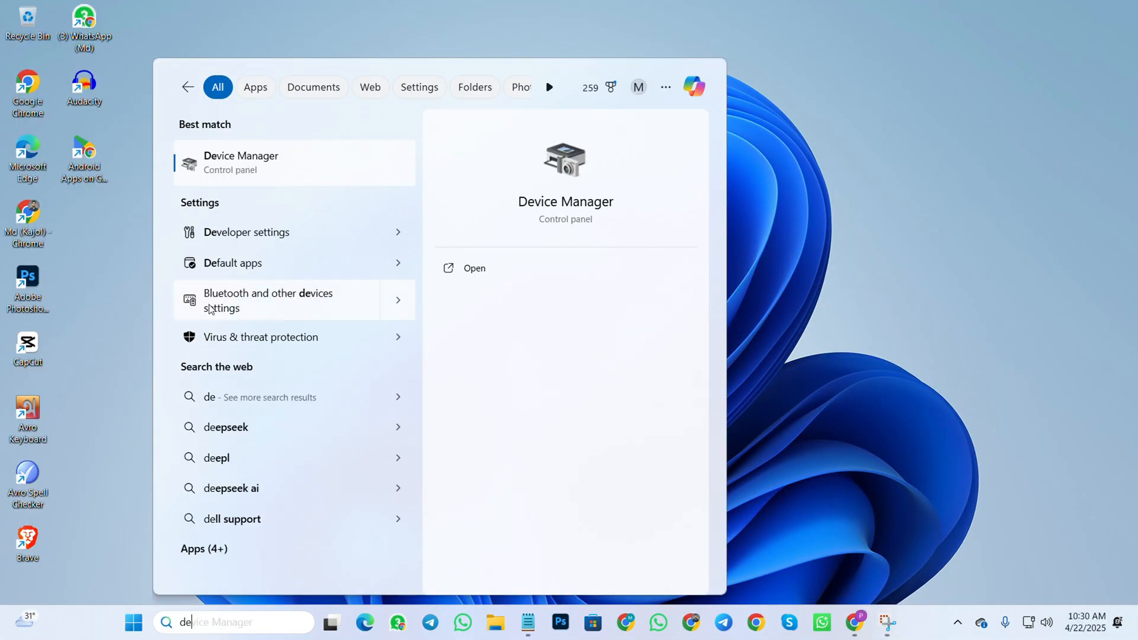
click(475, 268)
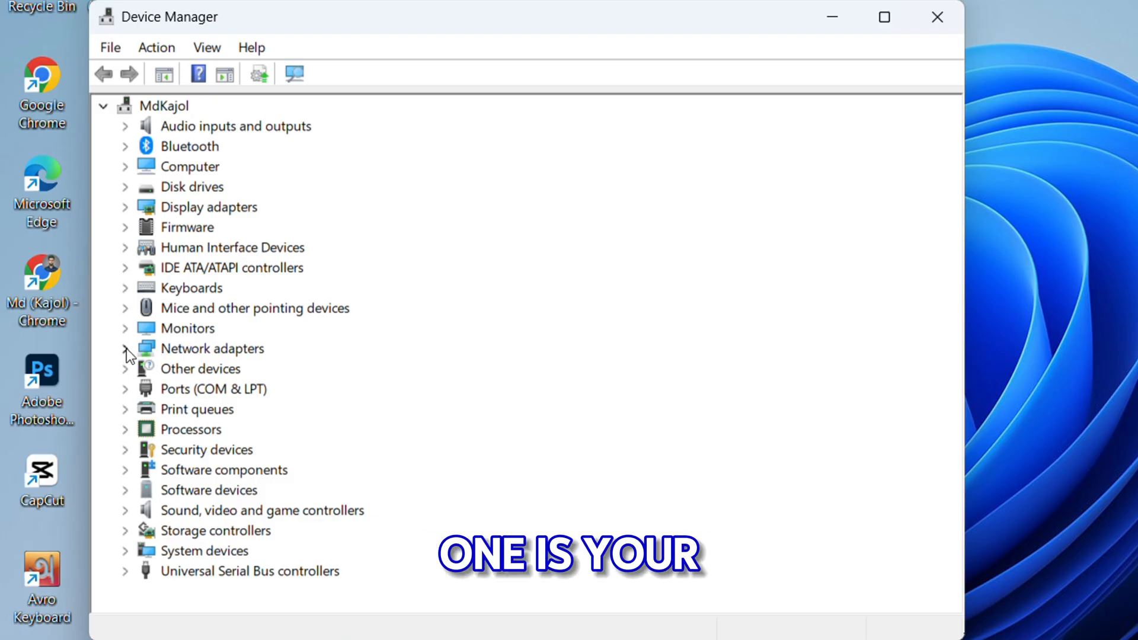
click(126, 348)
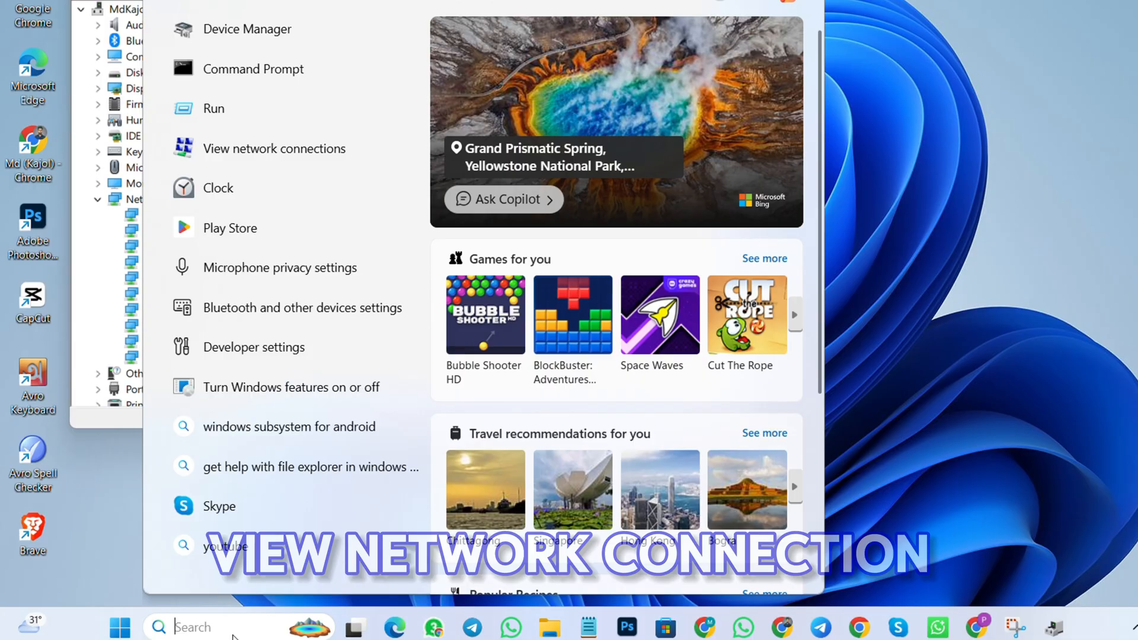
Reopen Network Connections from the 'view network connections' search result.
text(vie)
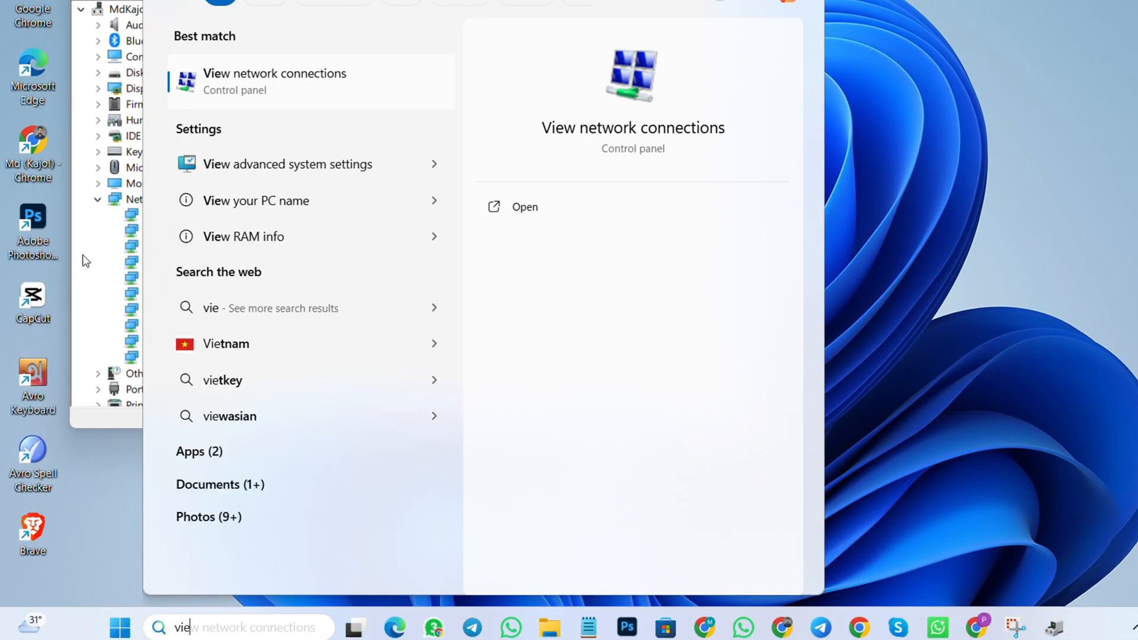
click(275, 81)
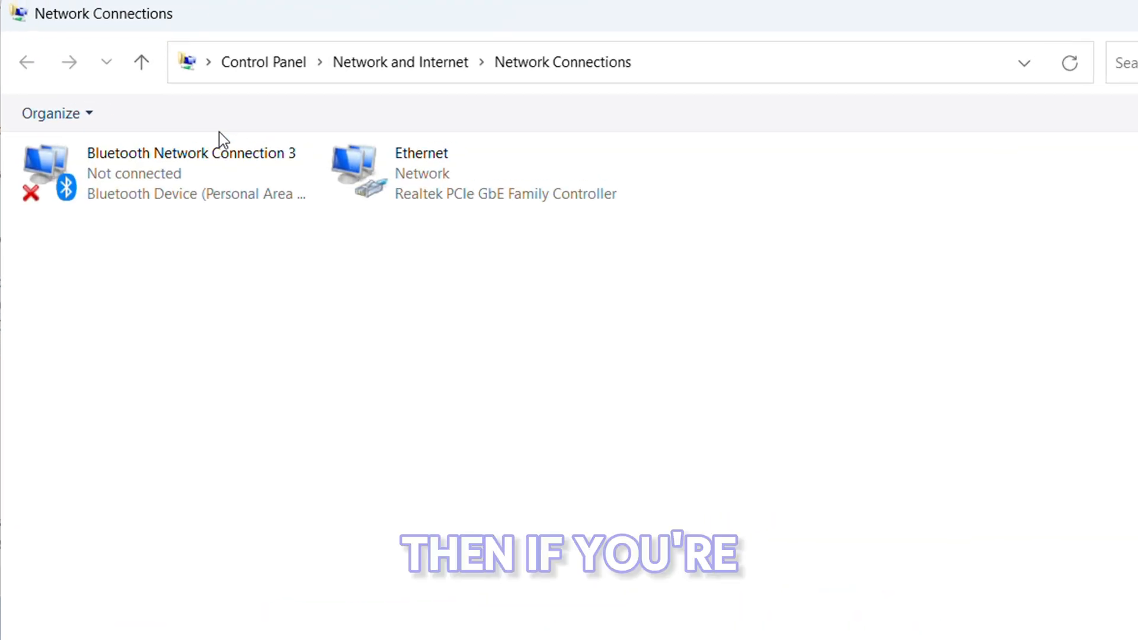
mouse_move(414, 180)
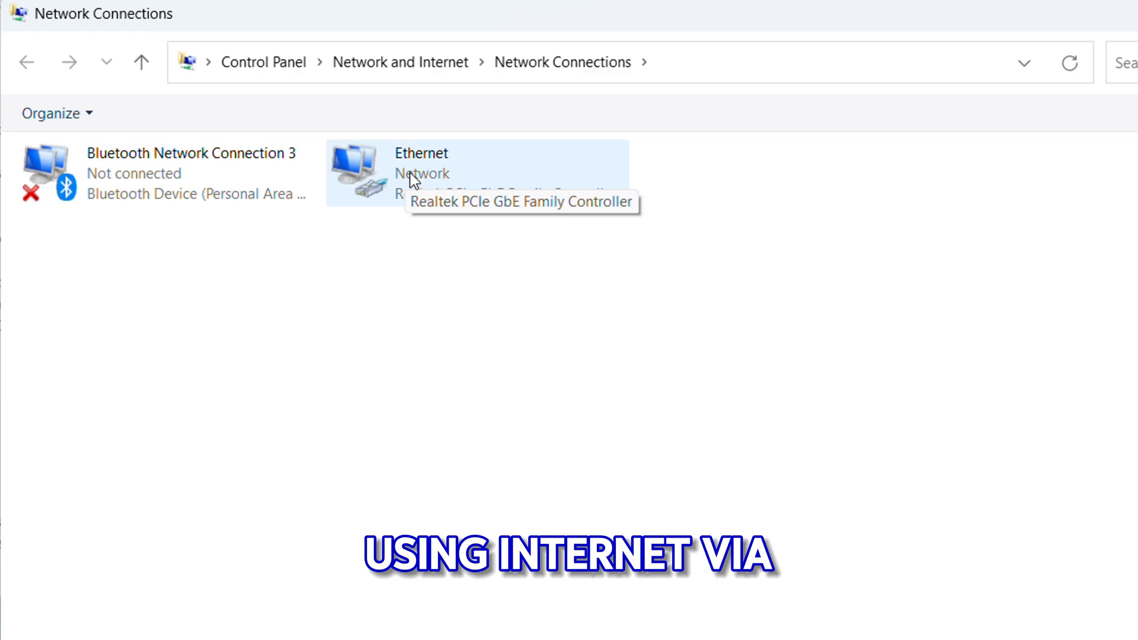
mouse_move(429, 216)
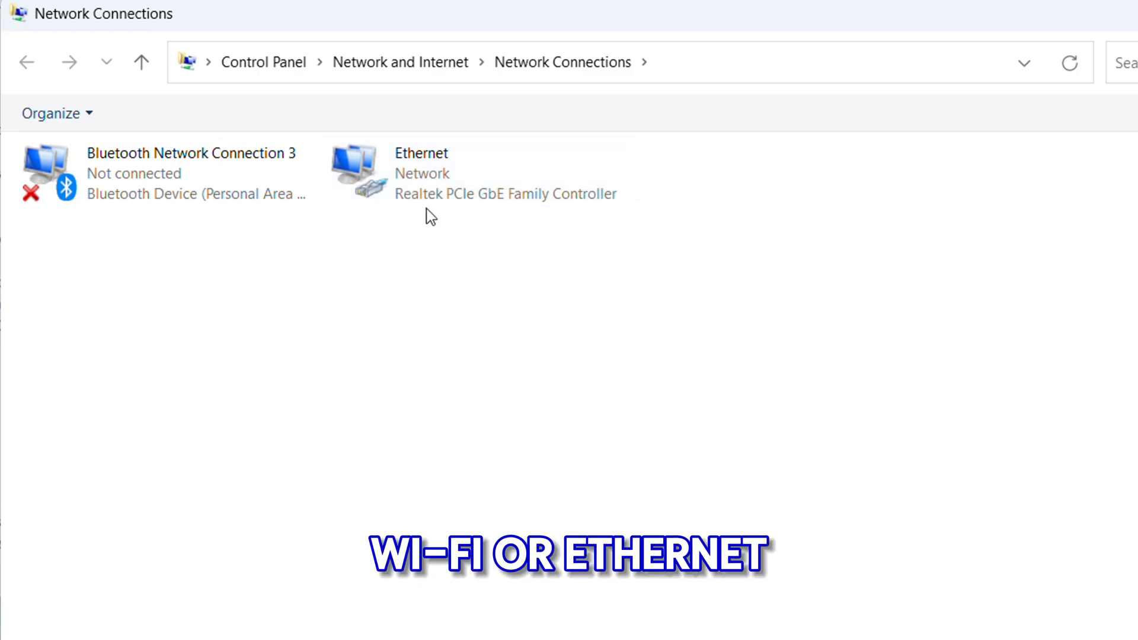
mouse_move(436, 203)
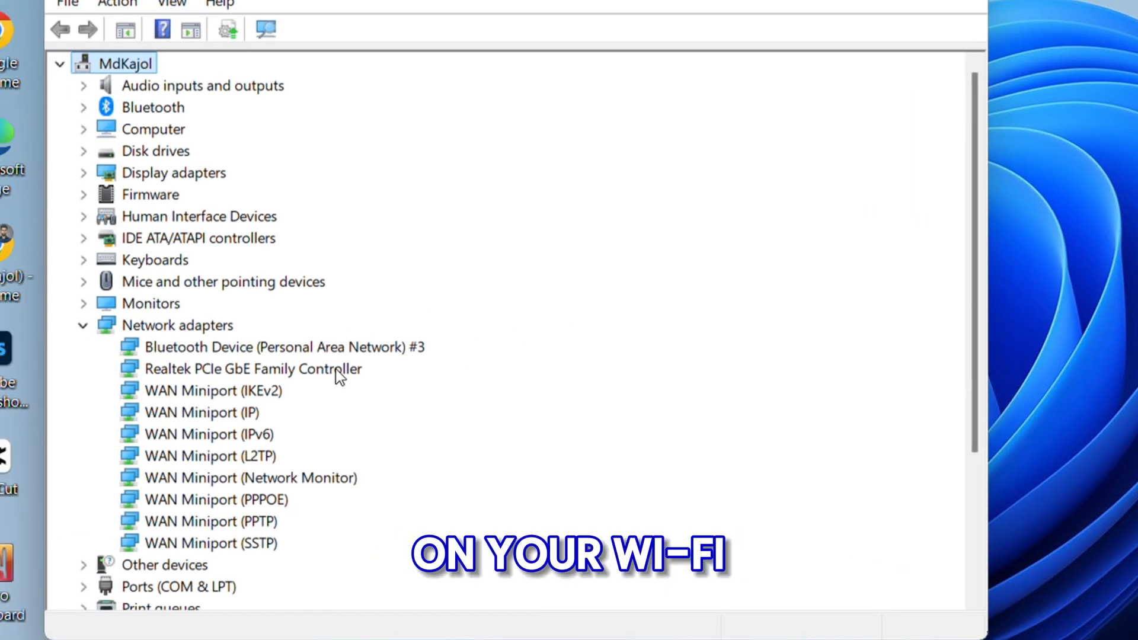
Auto-search for a Realtek PCIe GbE Family Controller driver update, then close the results.
click(252, 369)
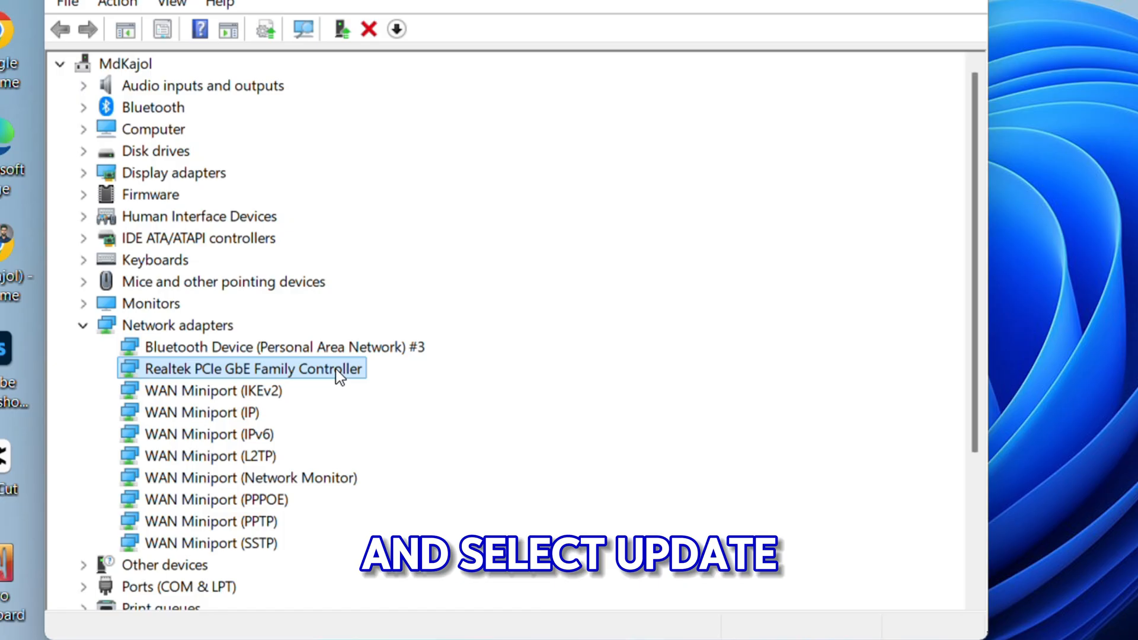
right_click(239, 369)
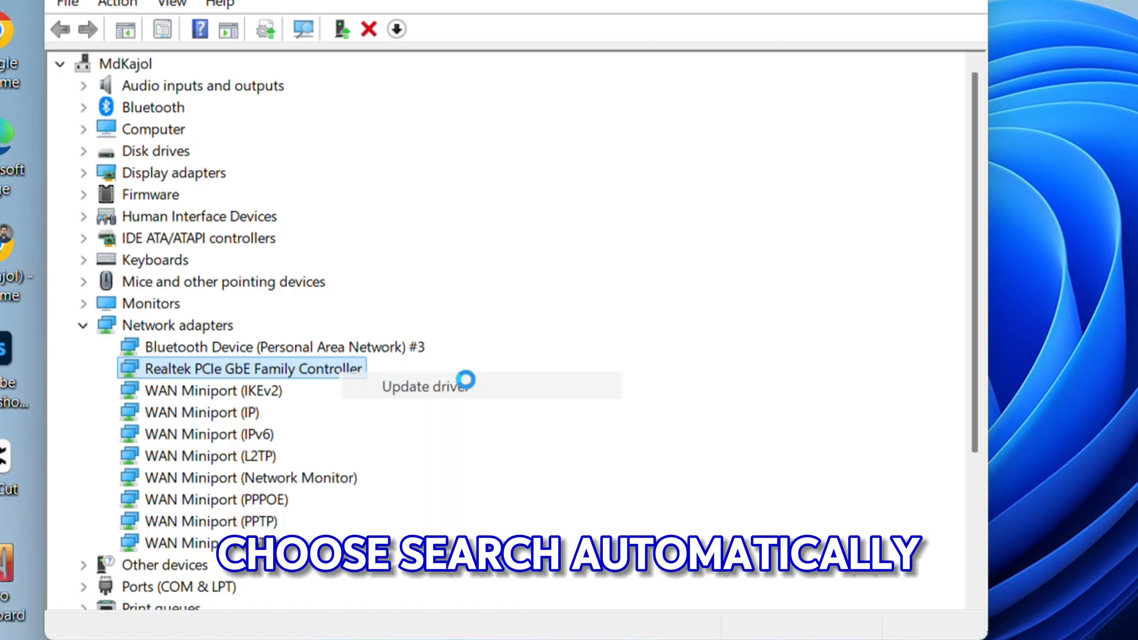
click(425, 385)
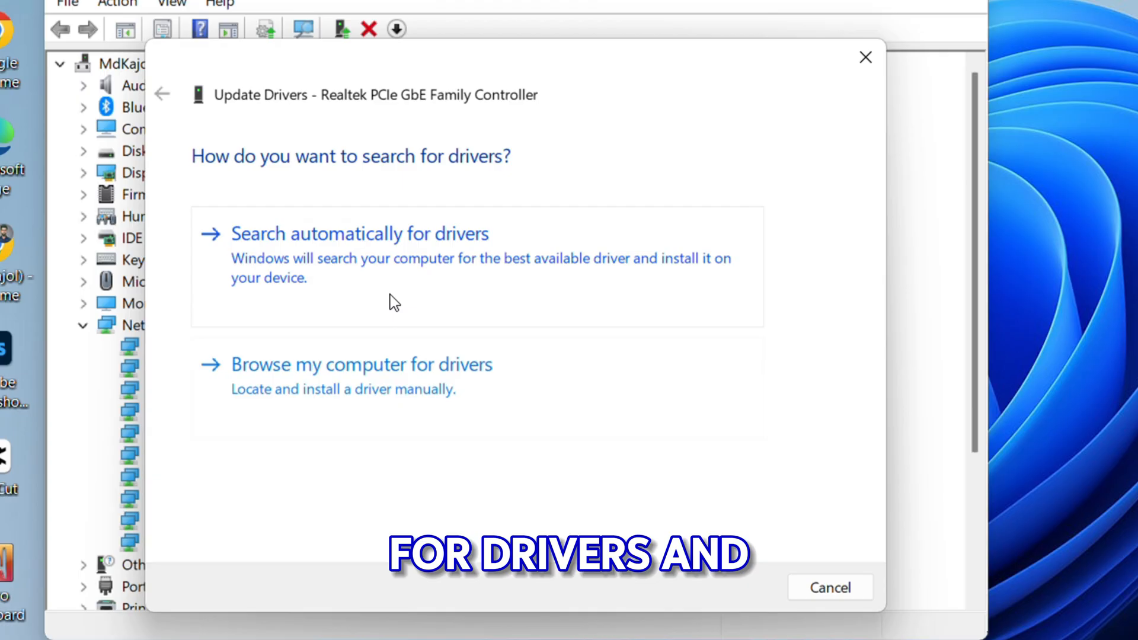
mouse_move(403, 272)
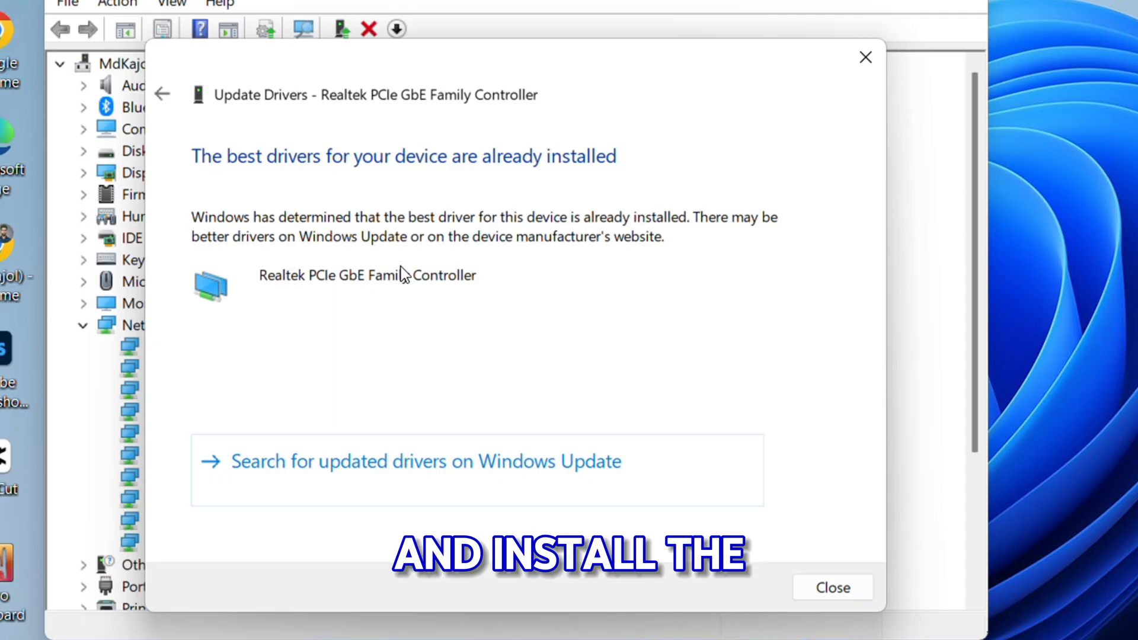
mouse_move(420, 286)
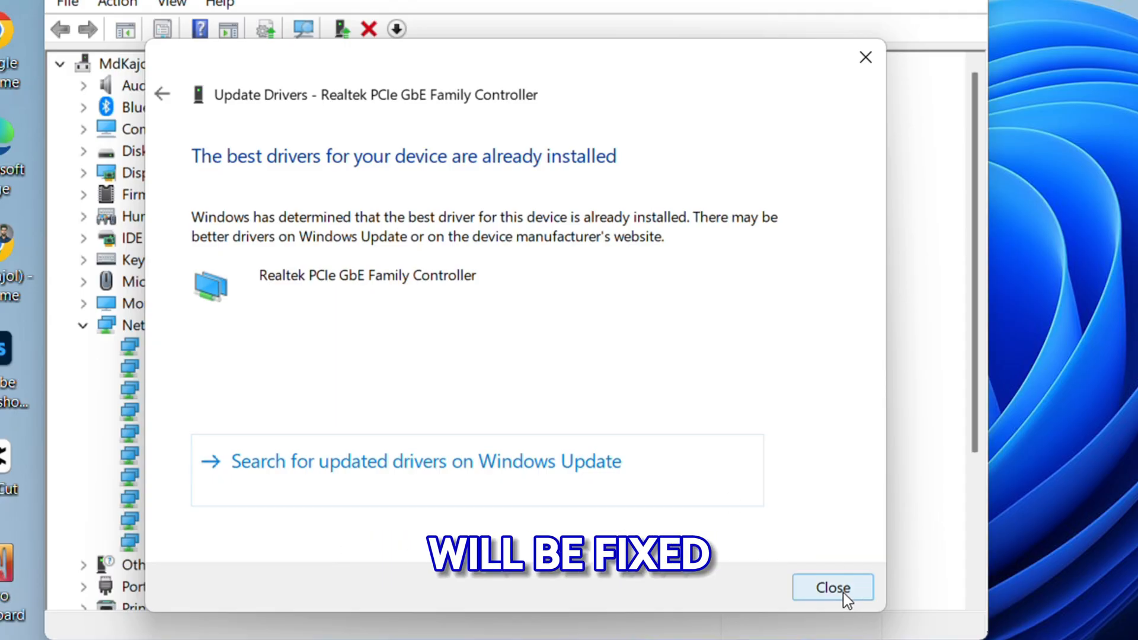
click(832, 588)
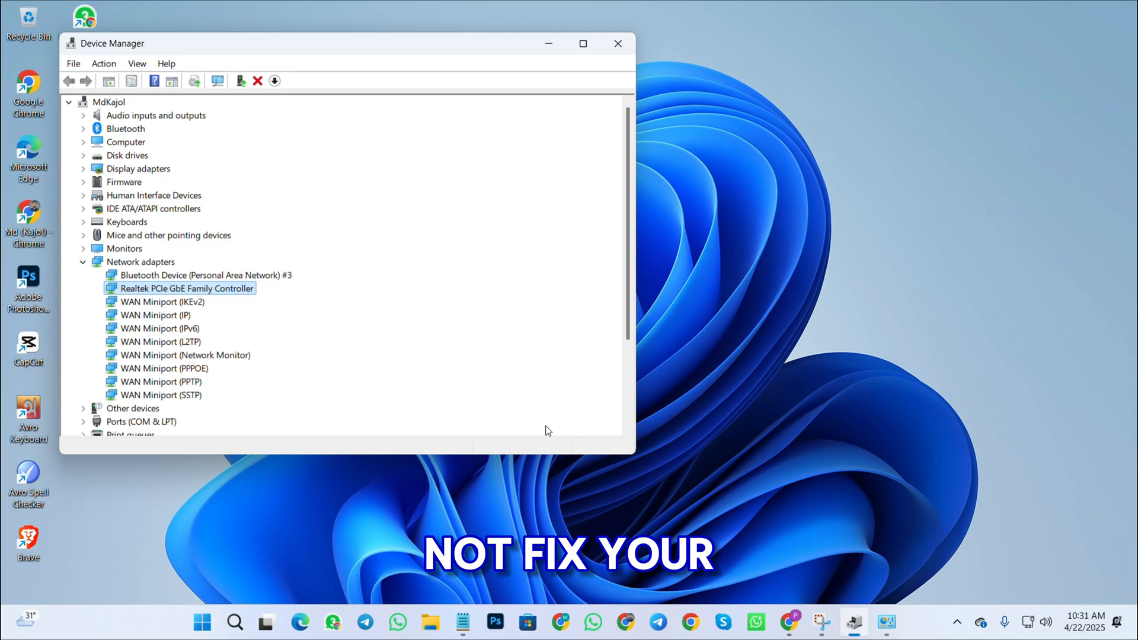
click(616, 43)
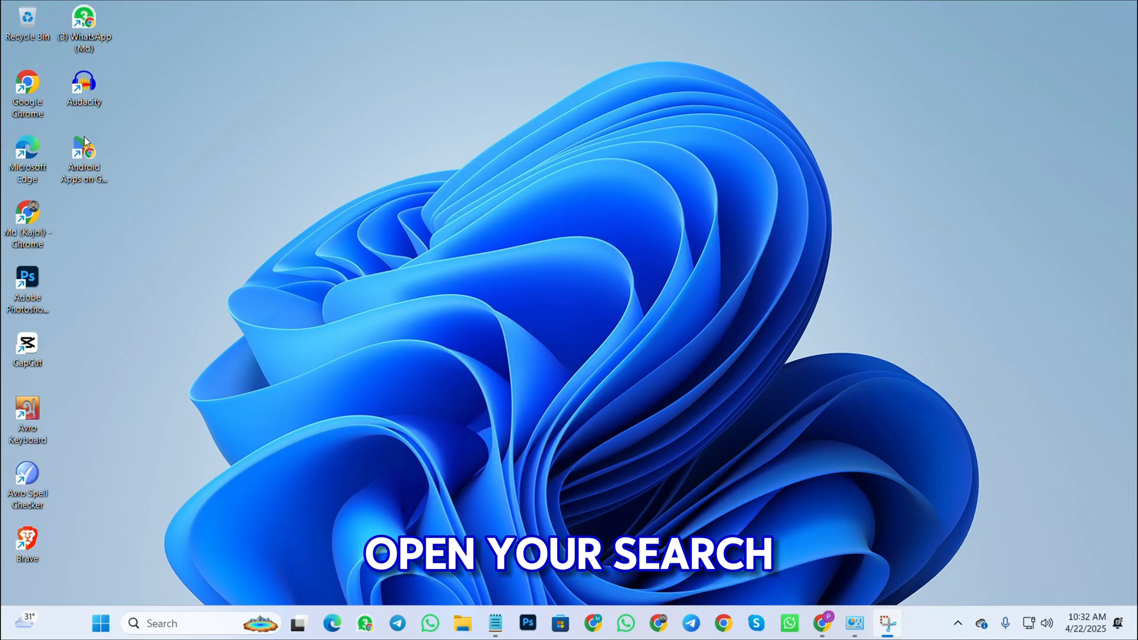
Reopen Network Connections via search and select the Ethernet connection.
click(181, 624)
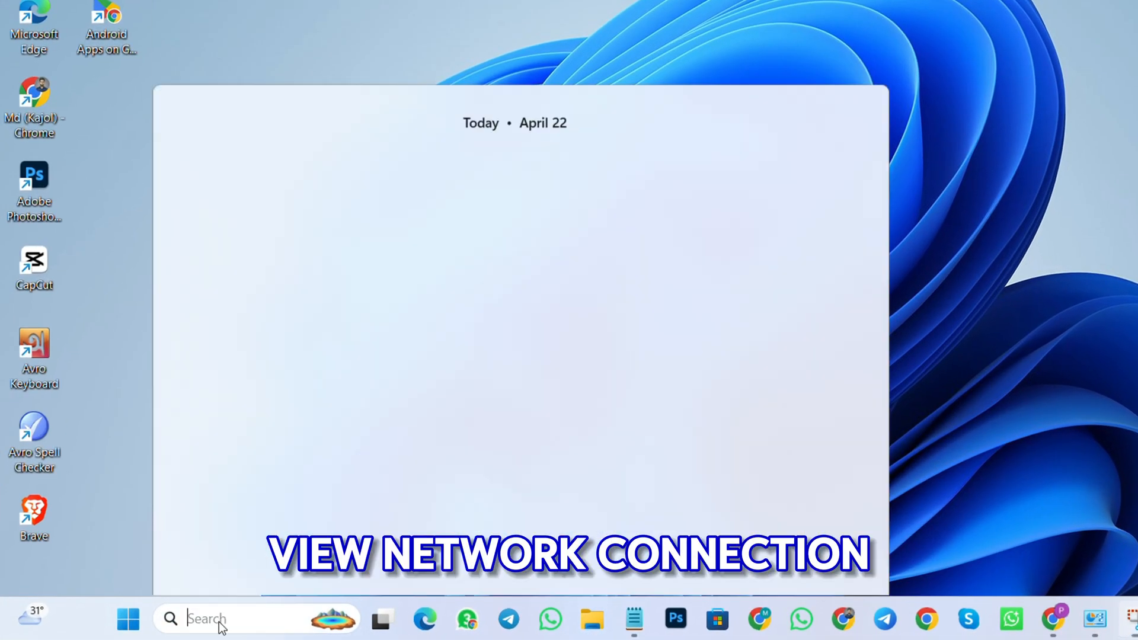
text(views)
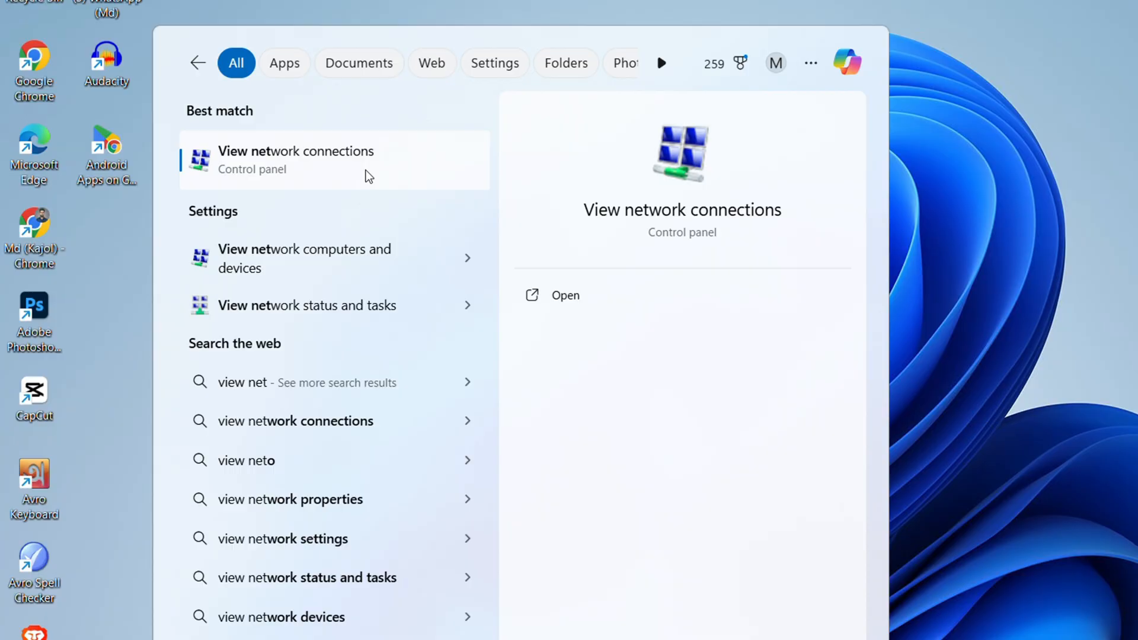
click(295, 160)
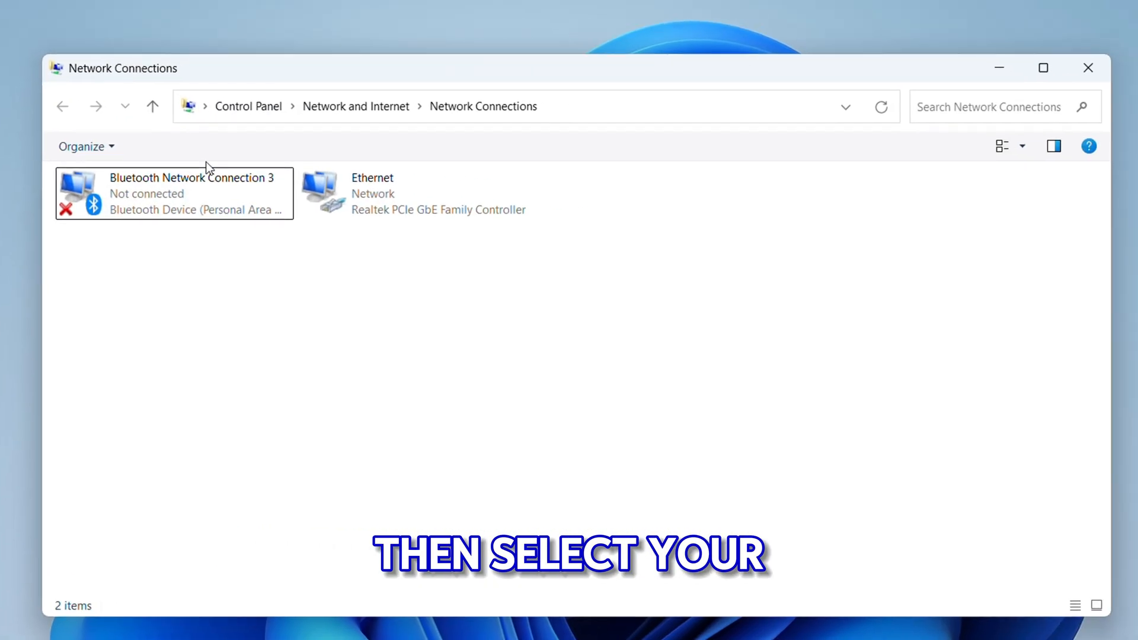
click(373, 193)
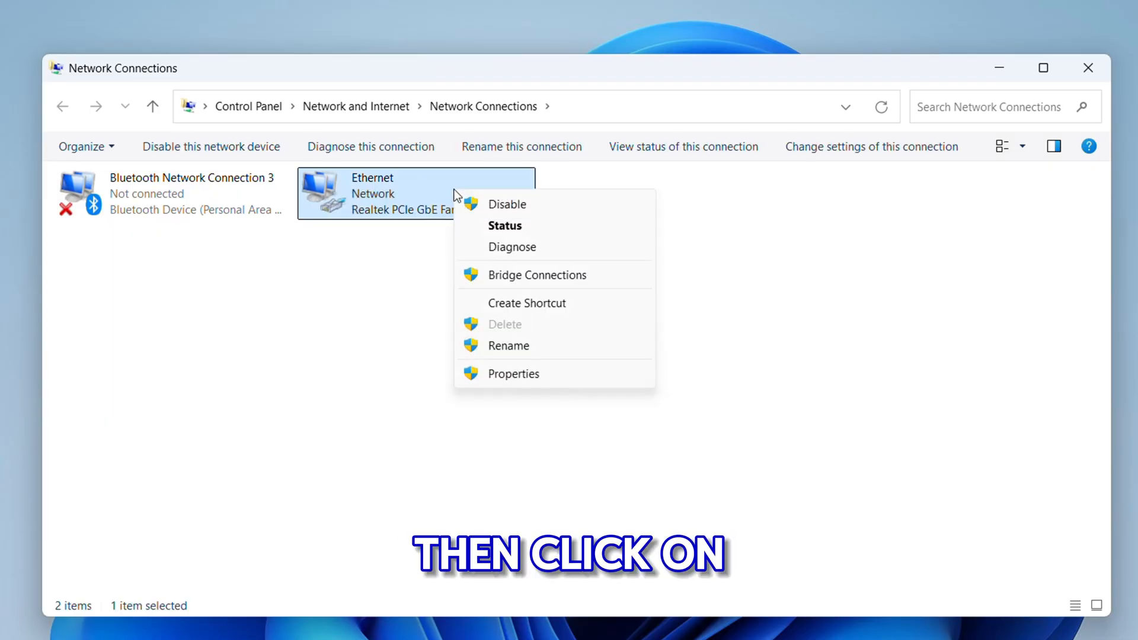
mouse_move(520, 377)
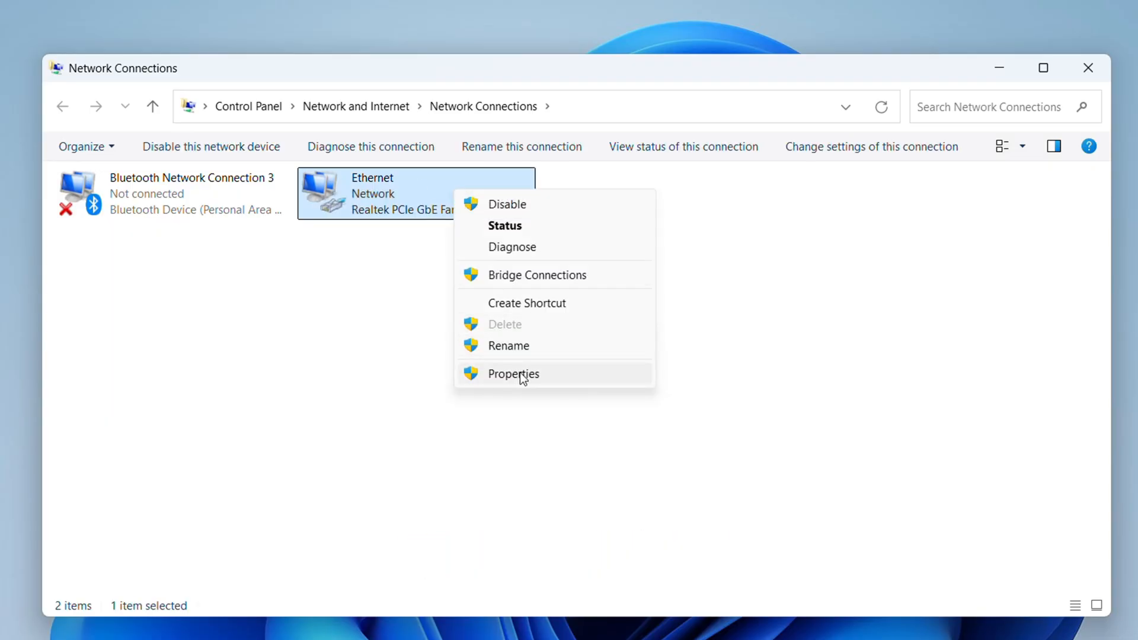
Open Ethernet Properties and the Internet Protocol Version 4 (TCP/IPv4) settings.
click(513, 373)
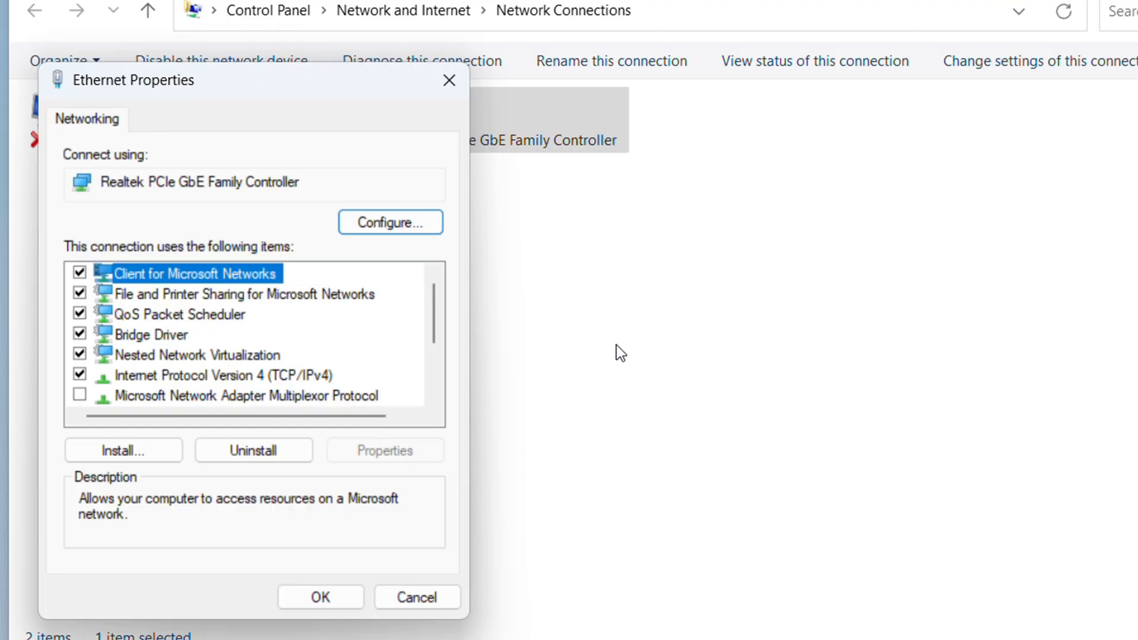
mouse_move(171, 334)
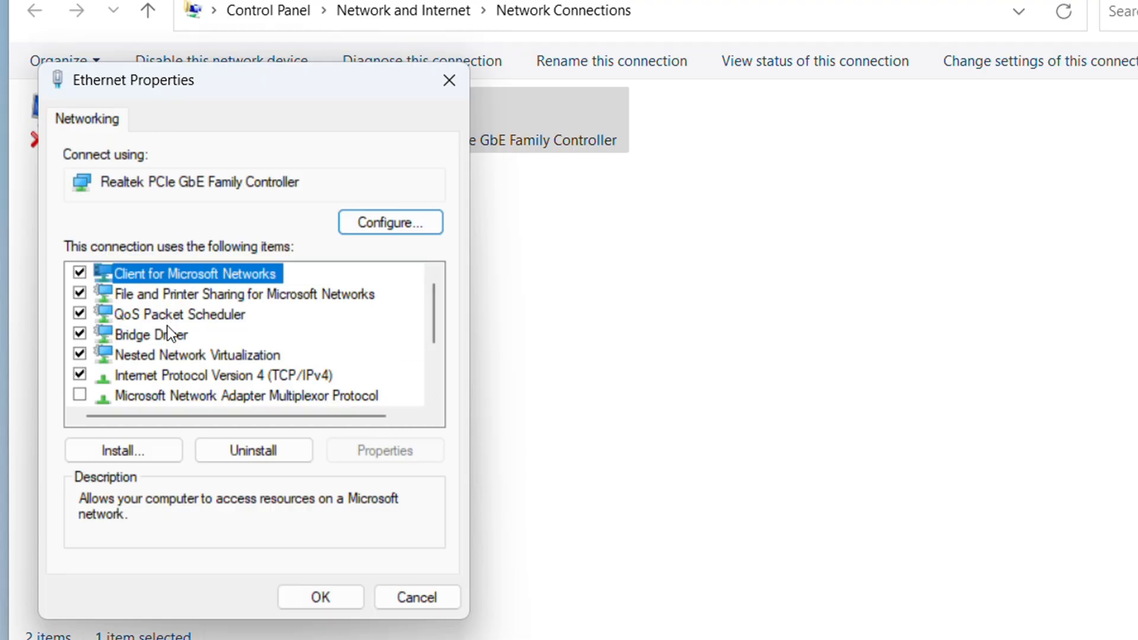
mouse_move(165, 379)
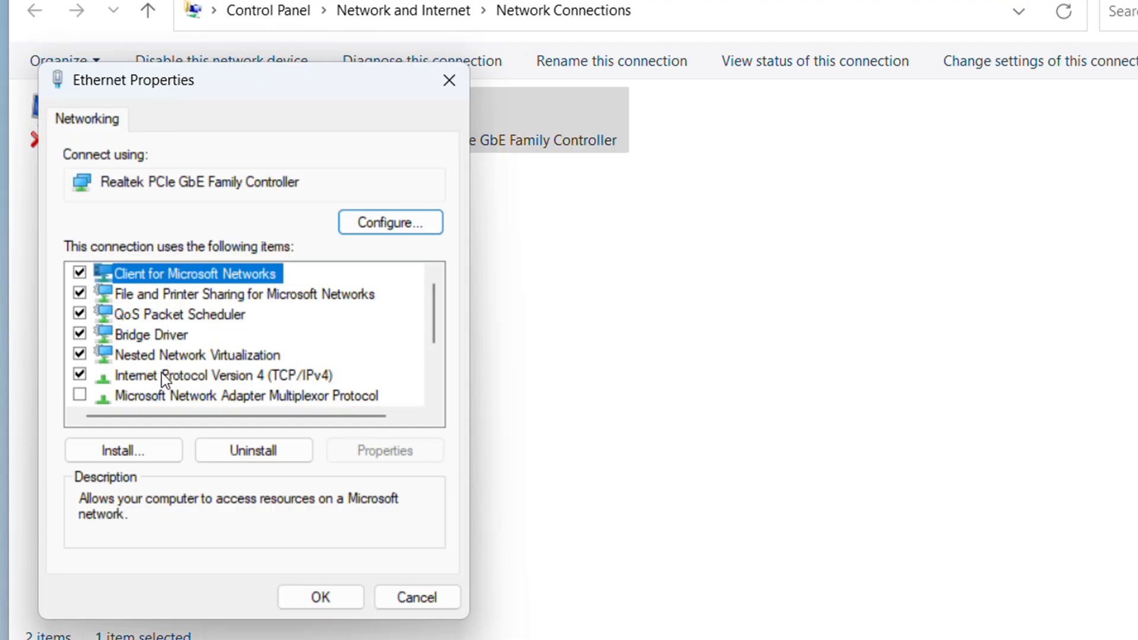
click(222, 375)
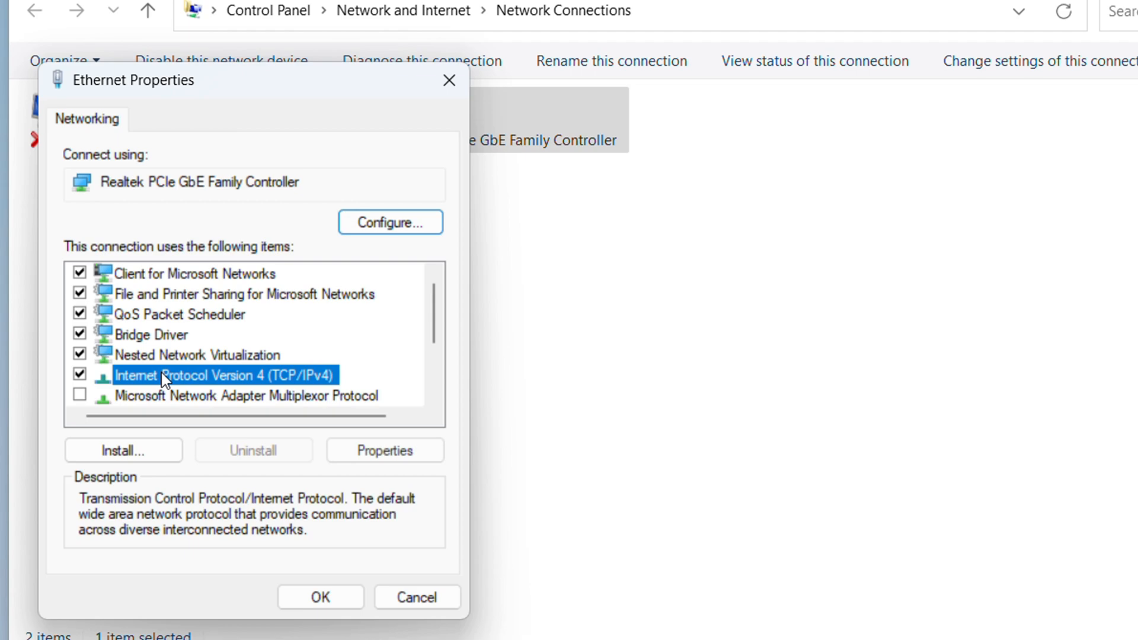
click(386, 450)
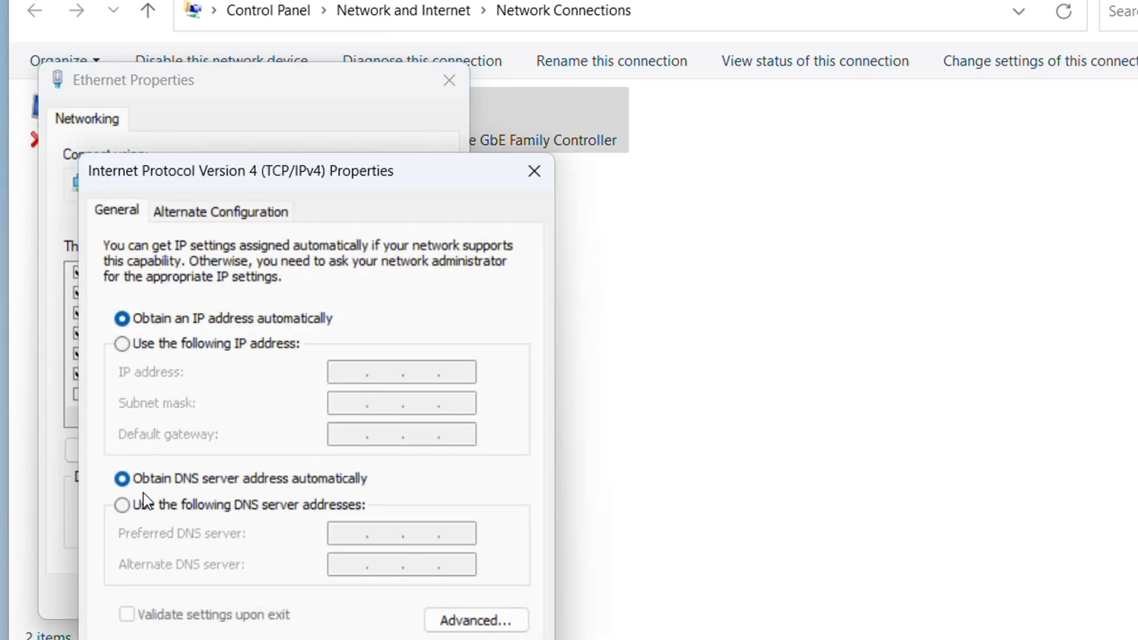
Set preferred DNS 8.8.8.8 and alternate DNS 8.8.4.4, then save both dialogs.
click(121, 505)
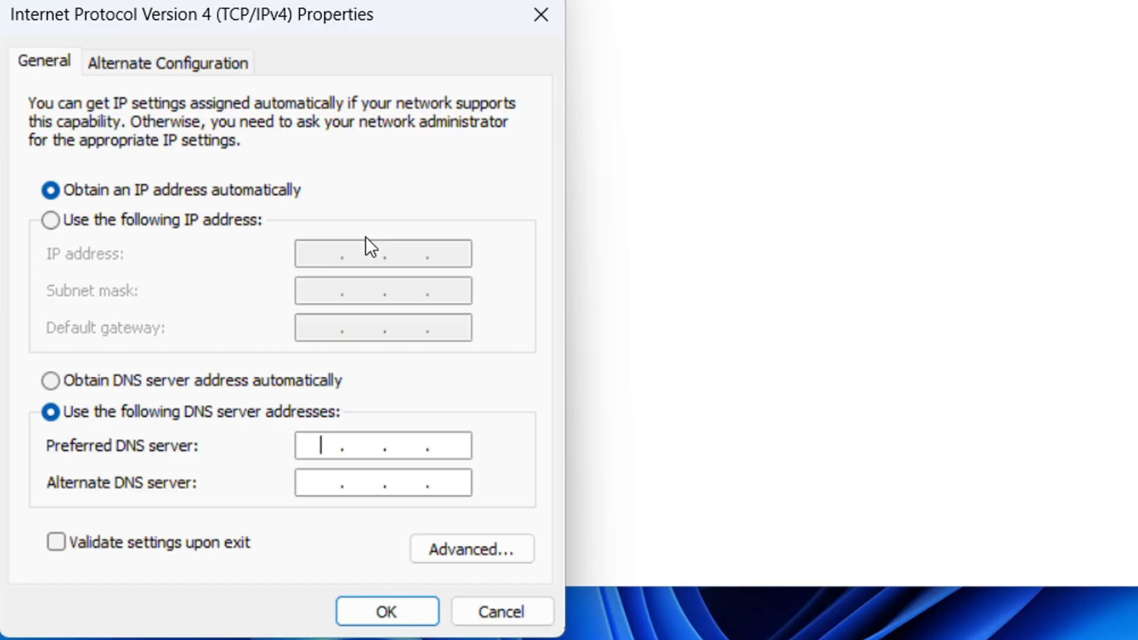
mouse_move(323, 445)
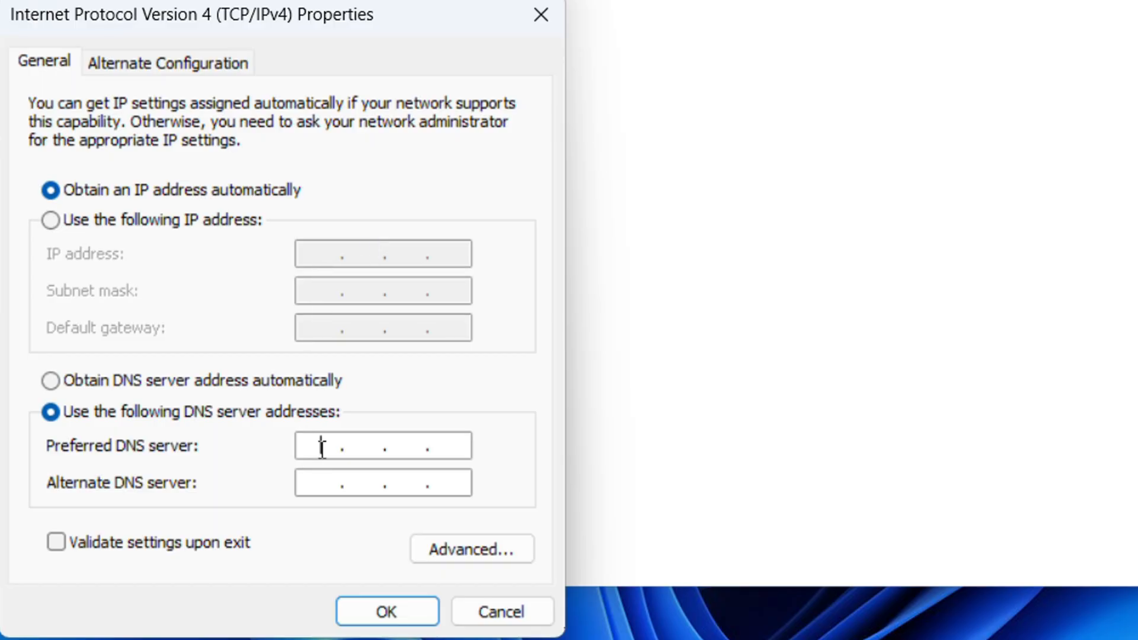
text(8)
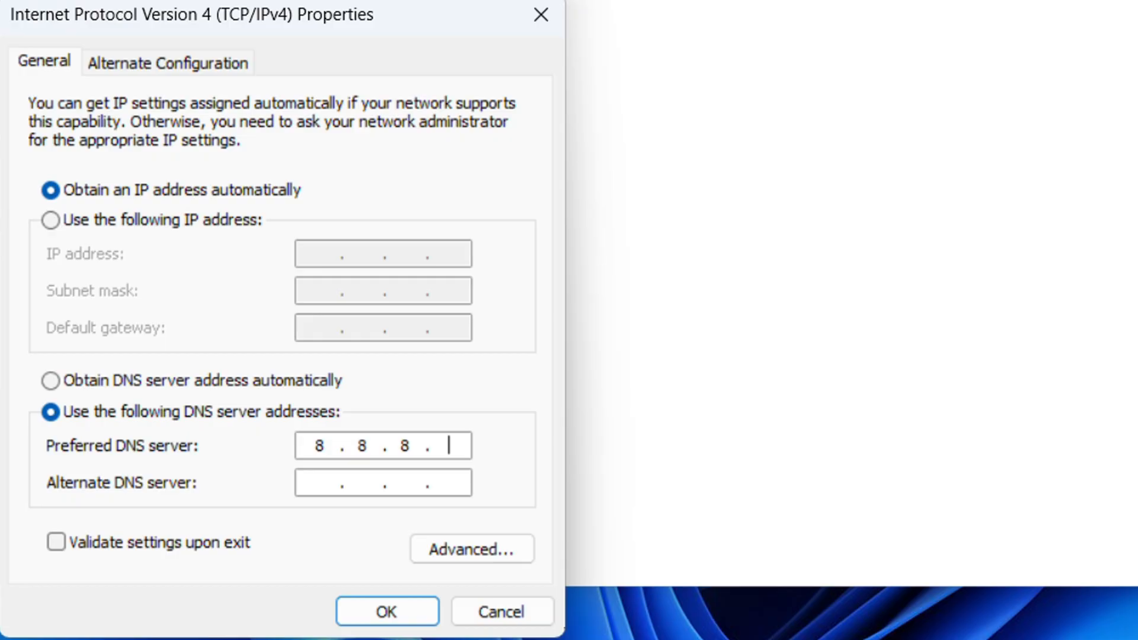
text(8)
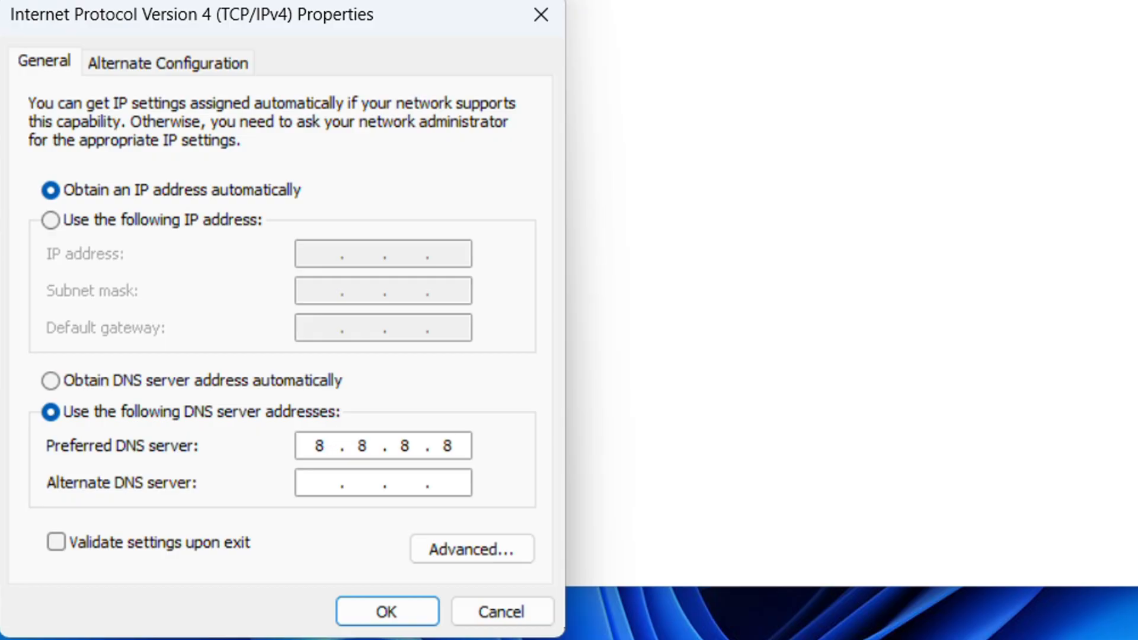
text(8.8.4.)
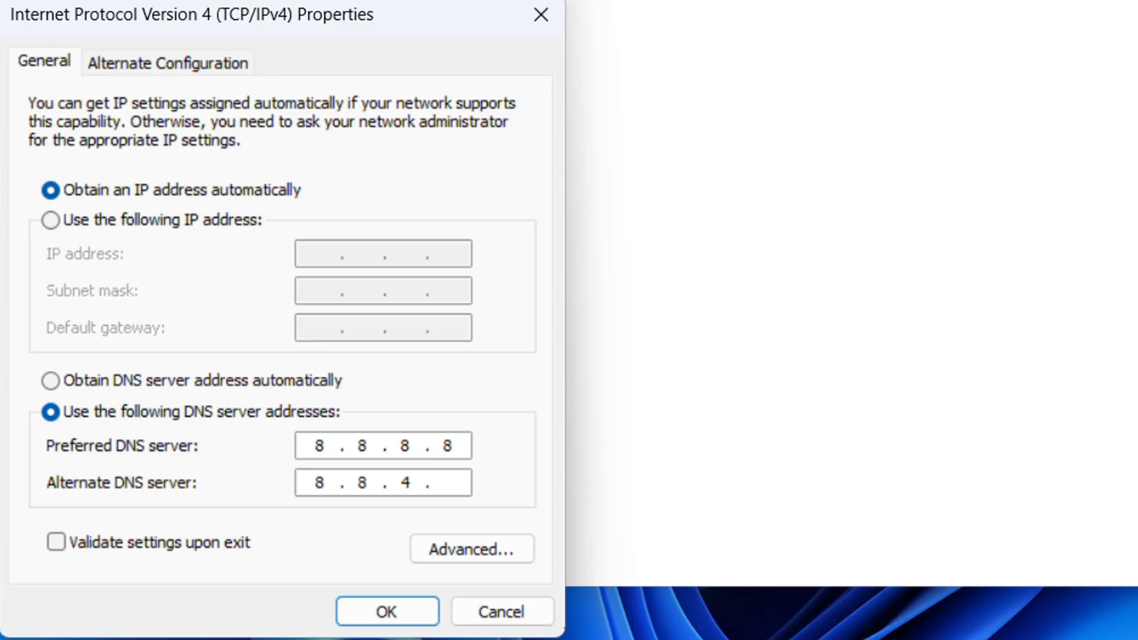
text(4)
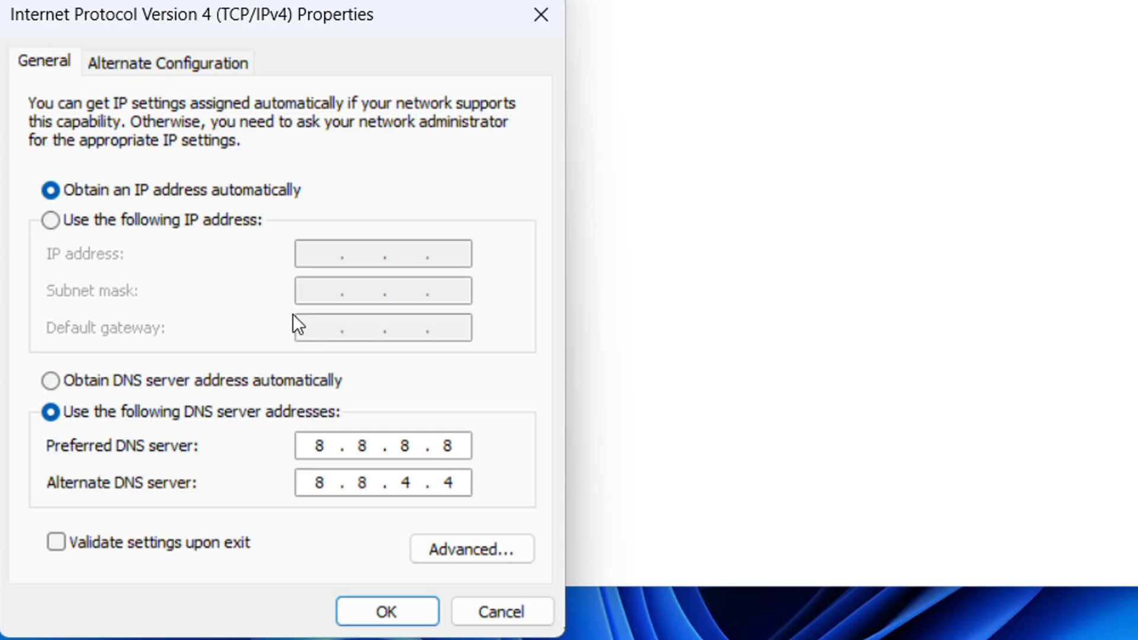
mouse_move(325, 383)
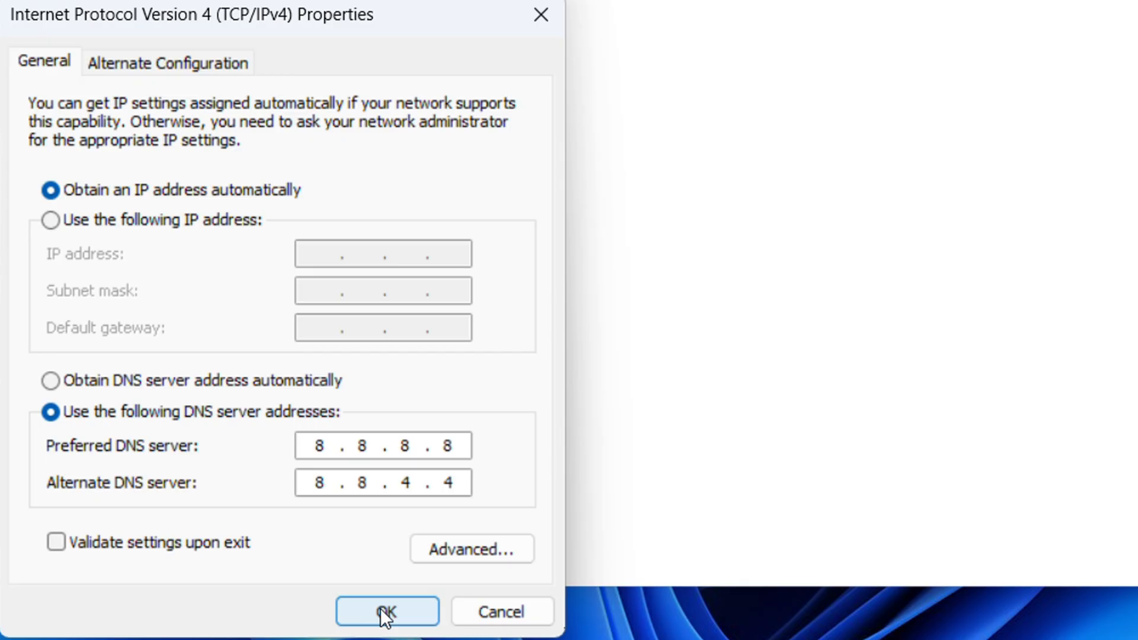
click(388, 610)
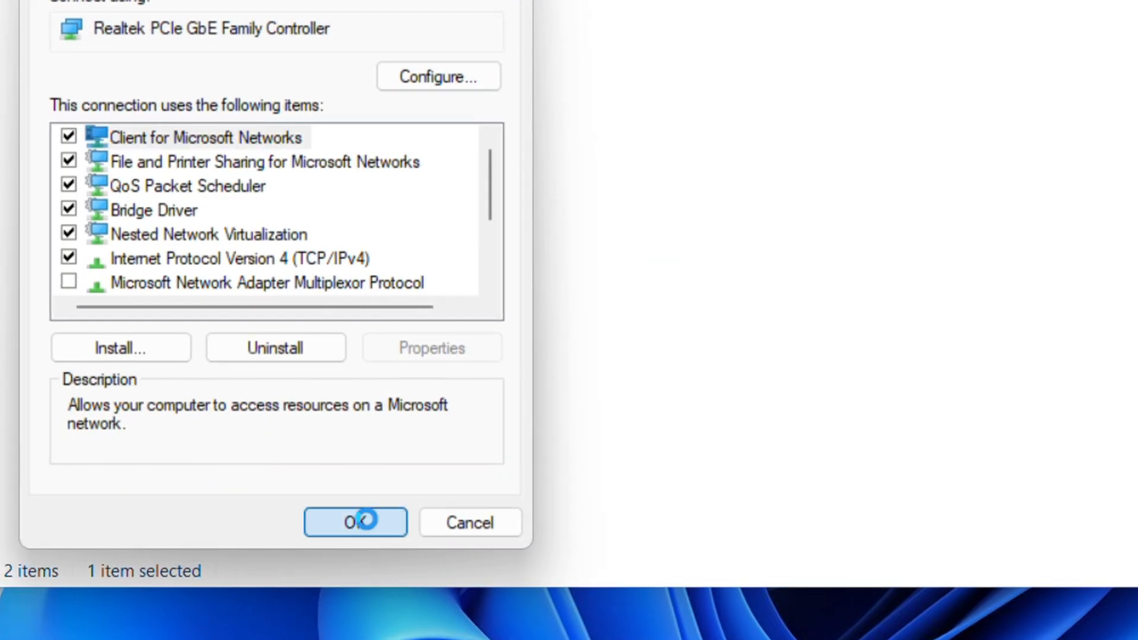
click(355, 522)
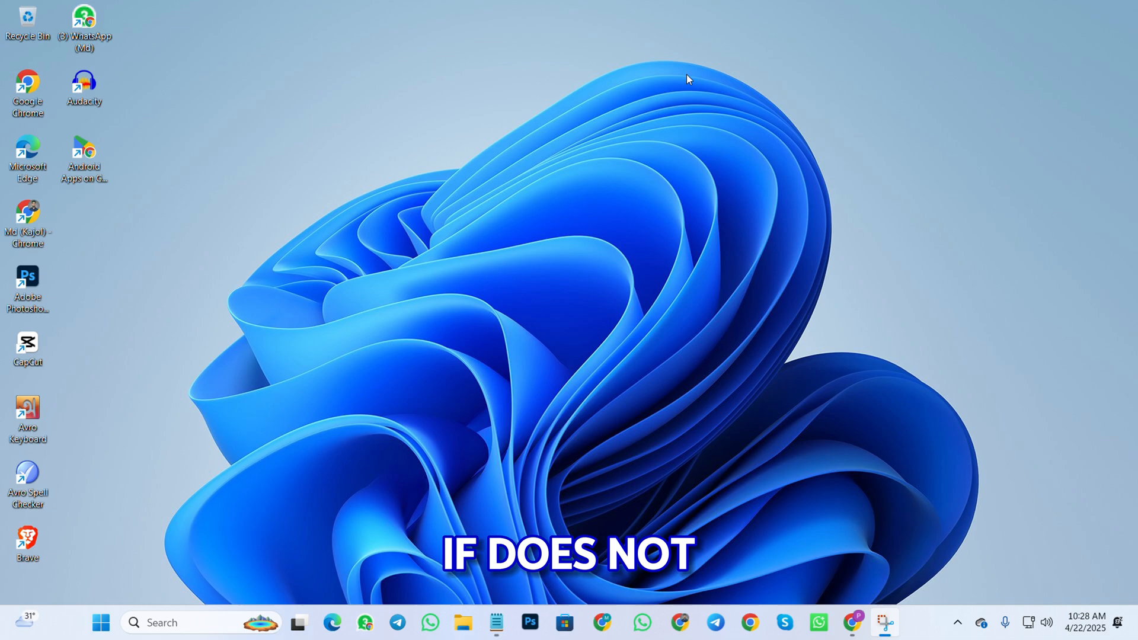
mouse_move(512, 166)
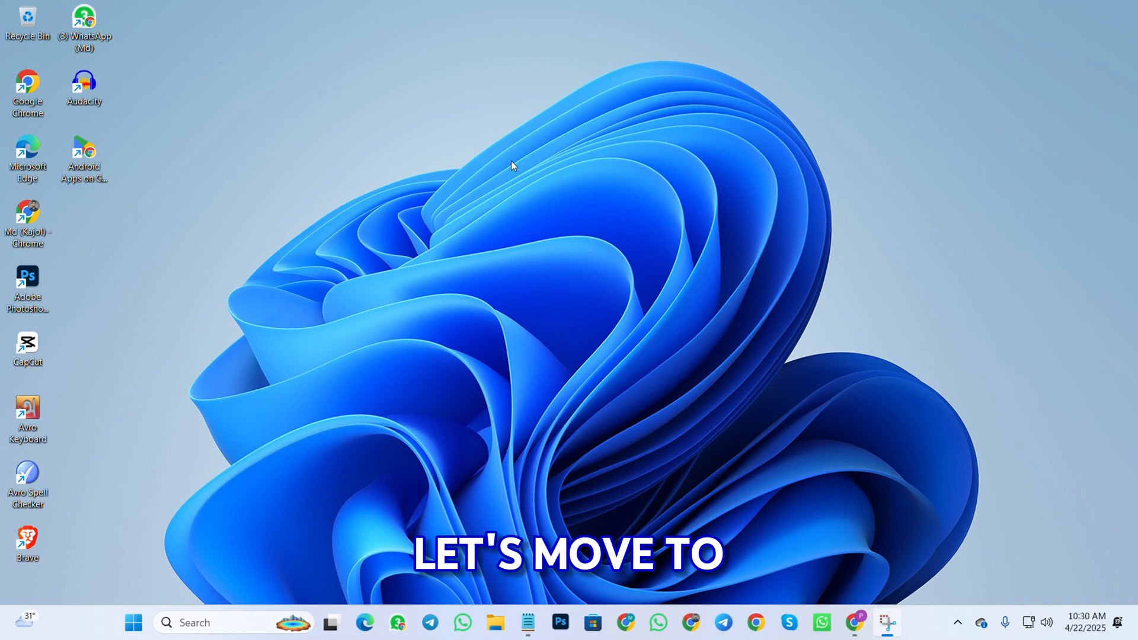
Search 'com' and run Command Prompt as administrator.
click(233, 622)
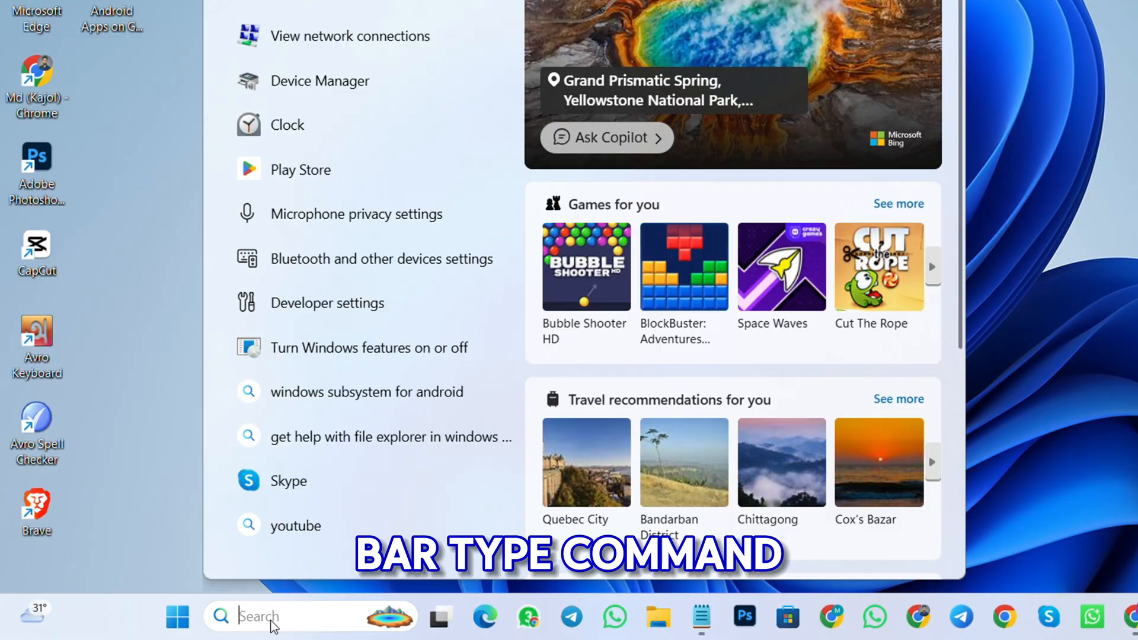
text(com)
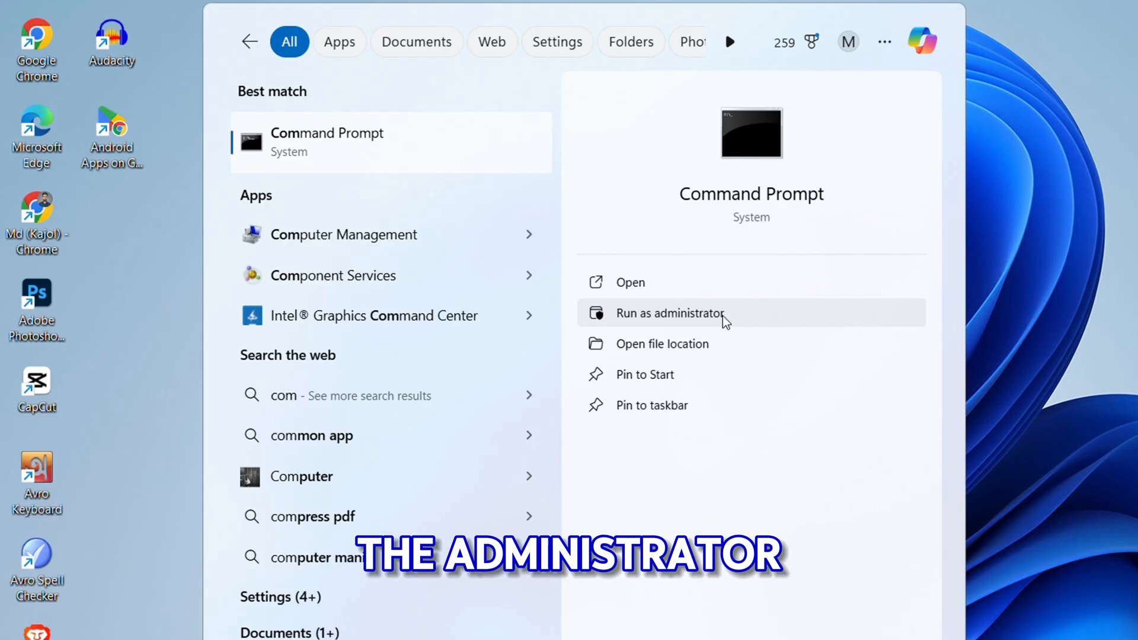
click(669, 313)
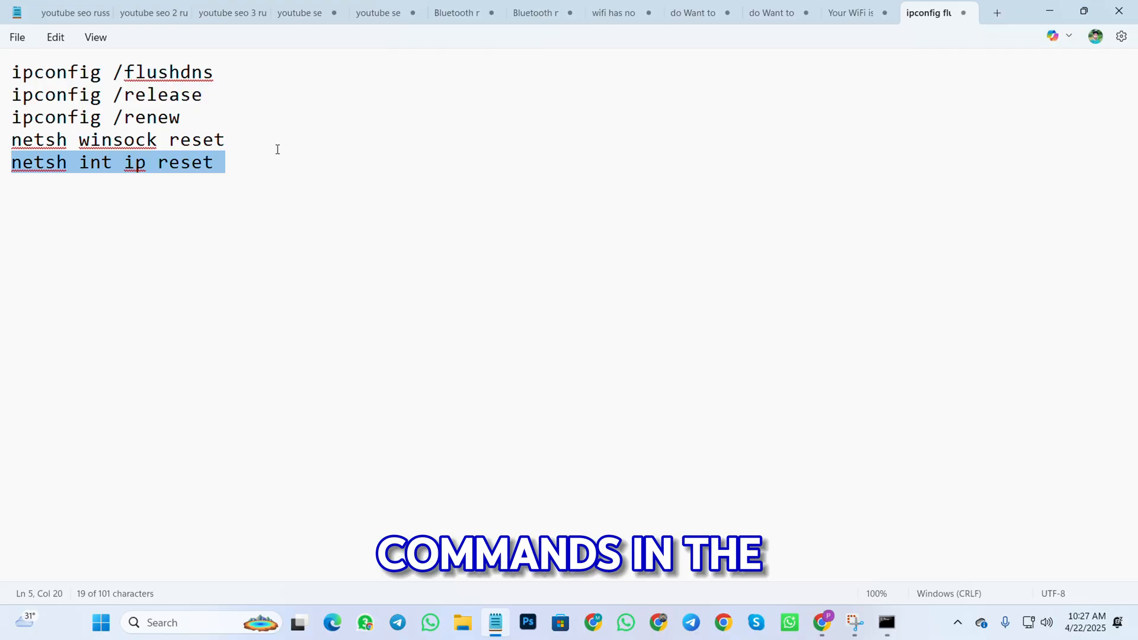
Run ipconfig /flushdns and ipconfig /release in the admin Command Prompt.
click(113, 72)
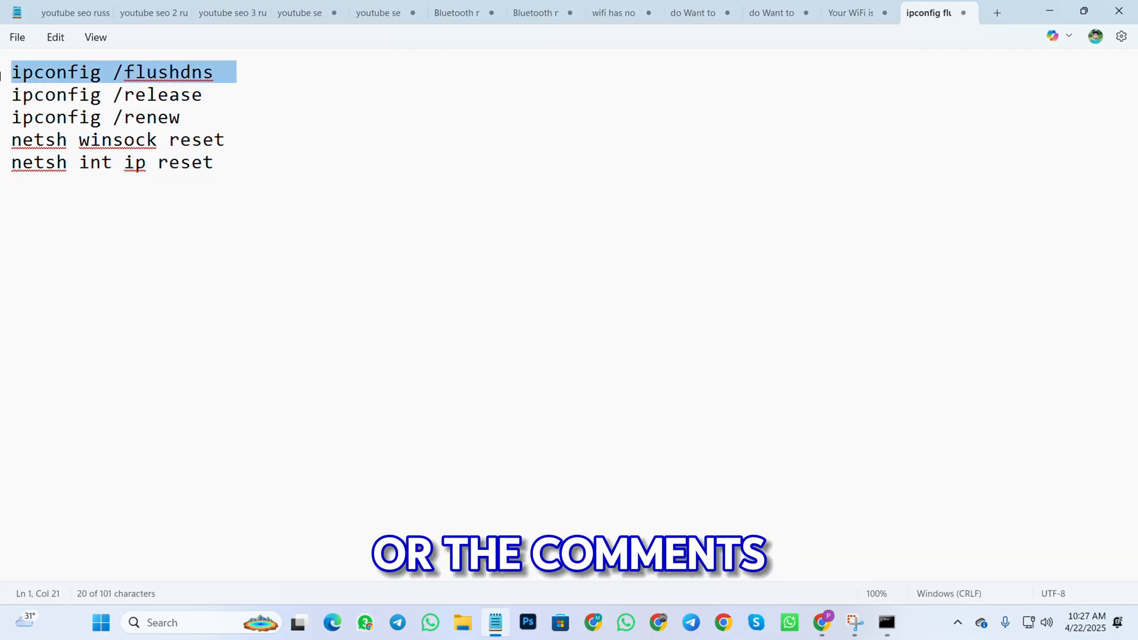
click(887, 623)
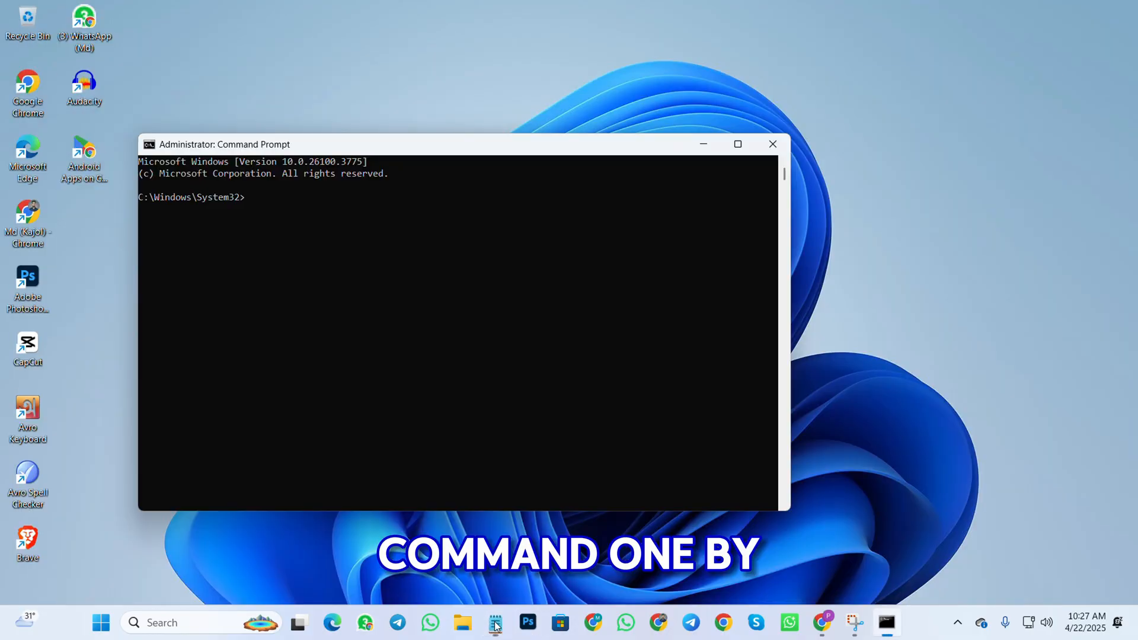
text(ipconfig /flushdns)
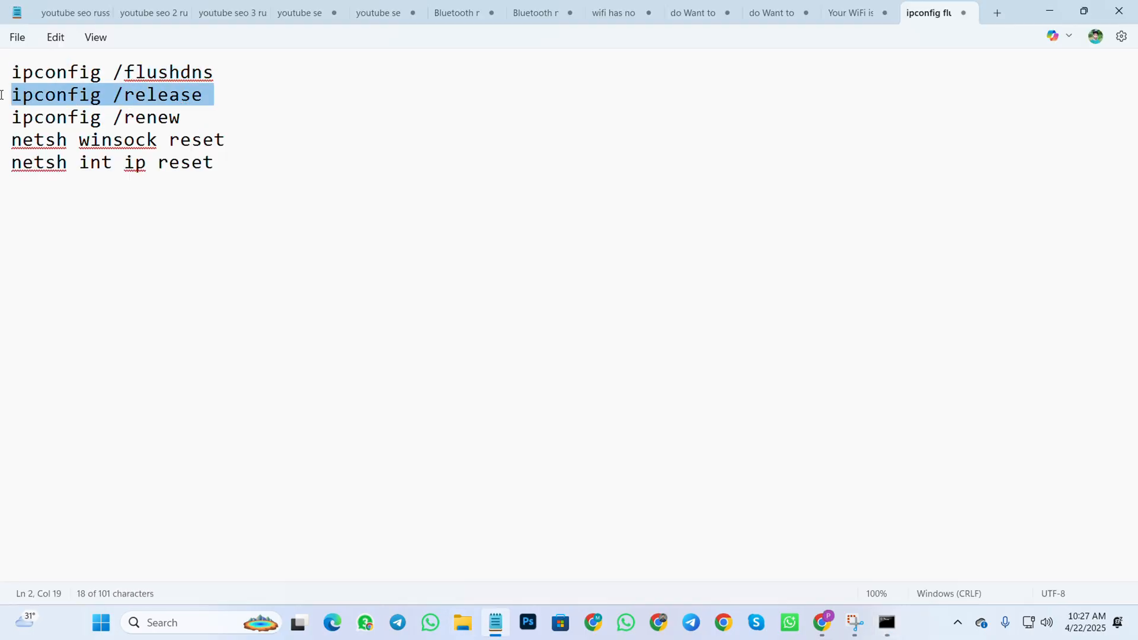
click(886, 623)
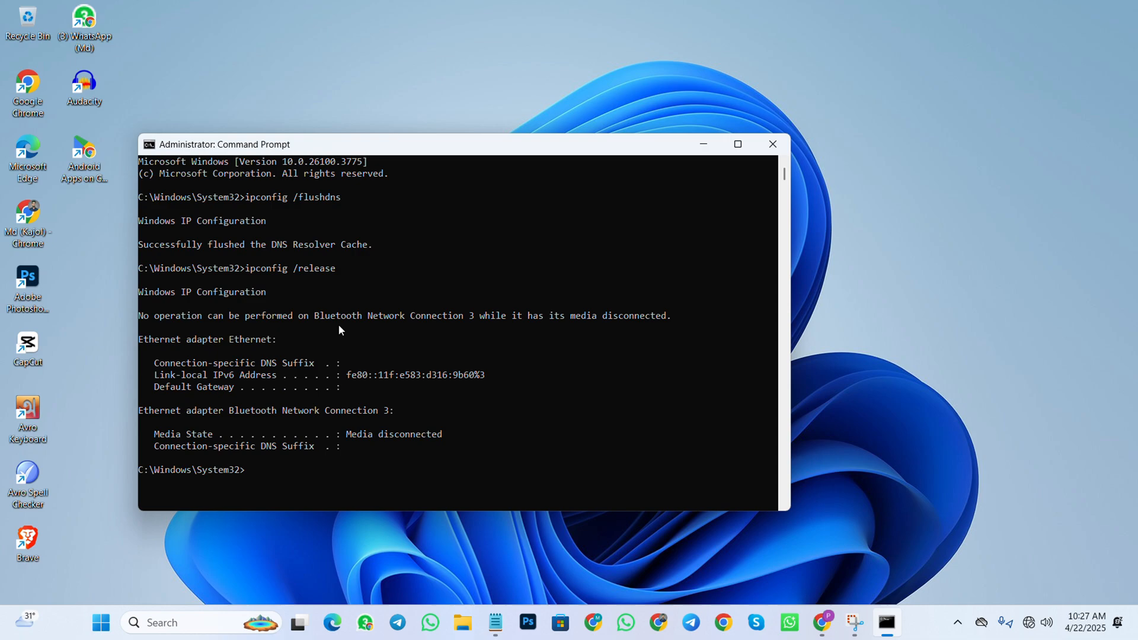
Run ipconfig /renew and netsh winsock reset in the admin Command Prompt.
click(496, 622)
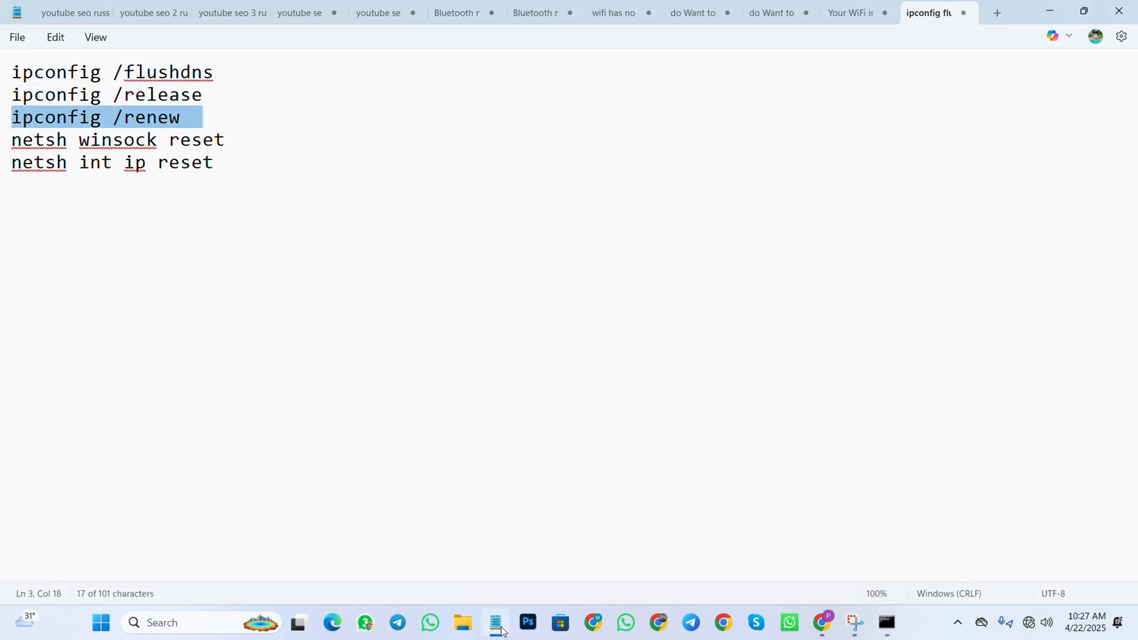
click(887, 623)
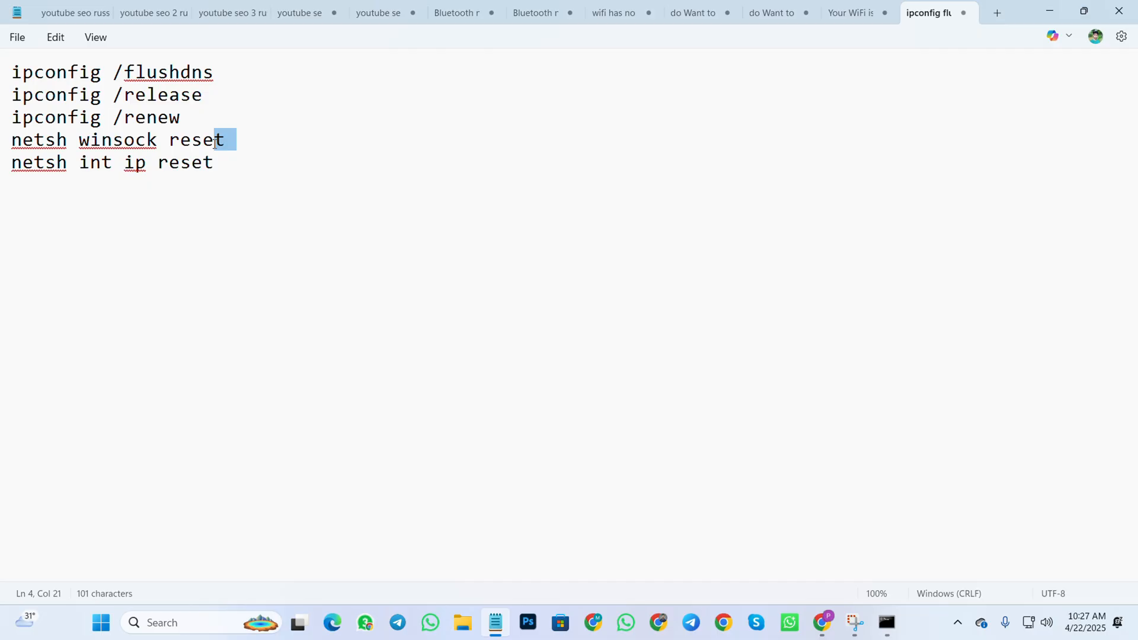
click(887, 623)
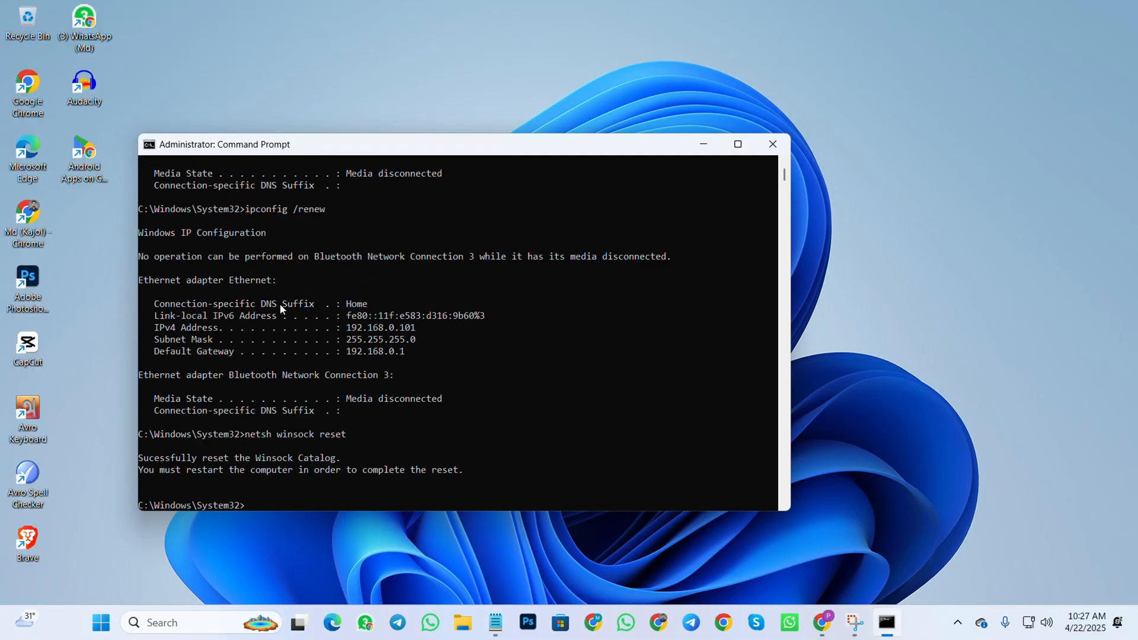
click(495, 622)
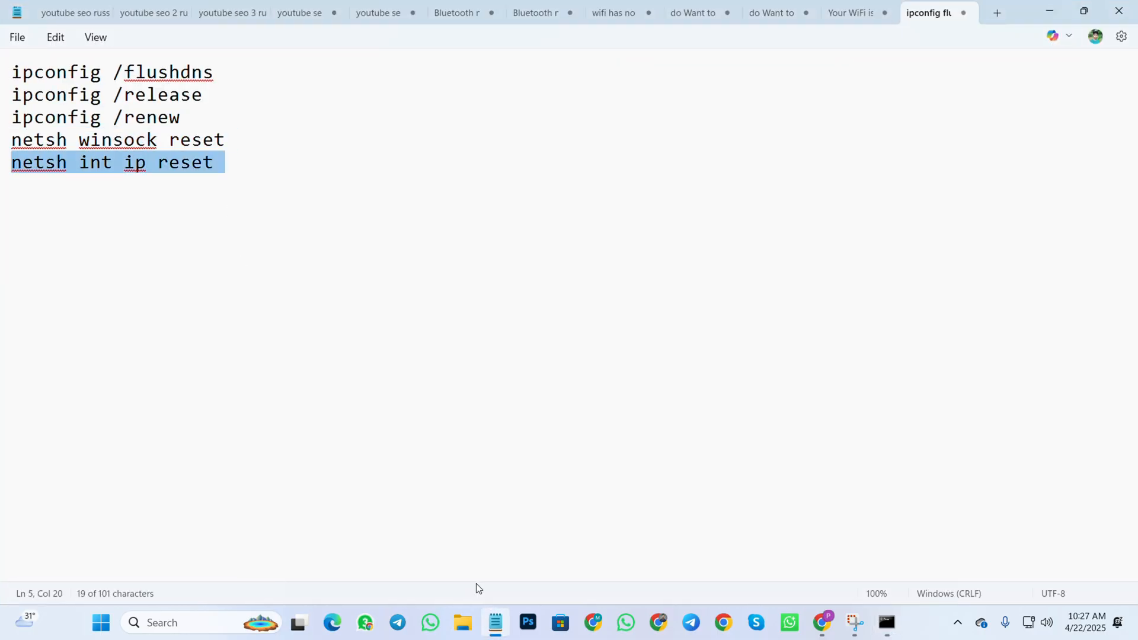